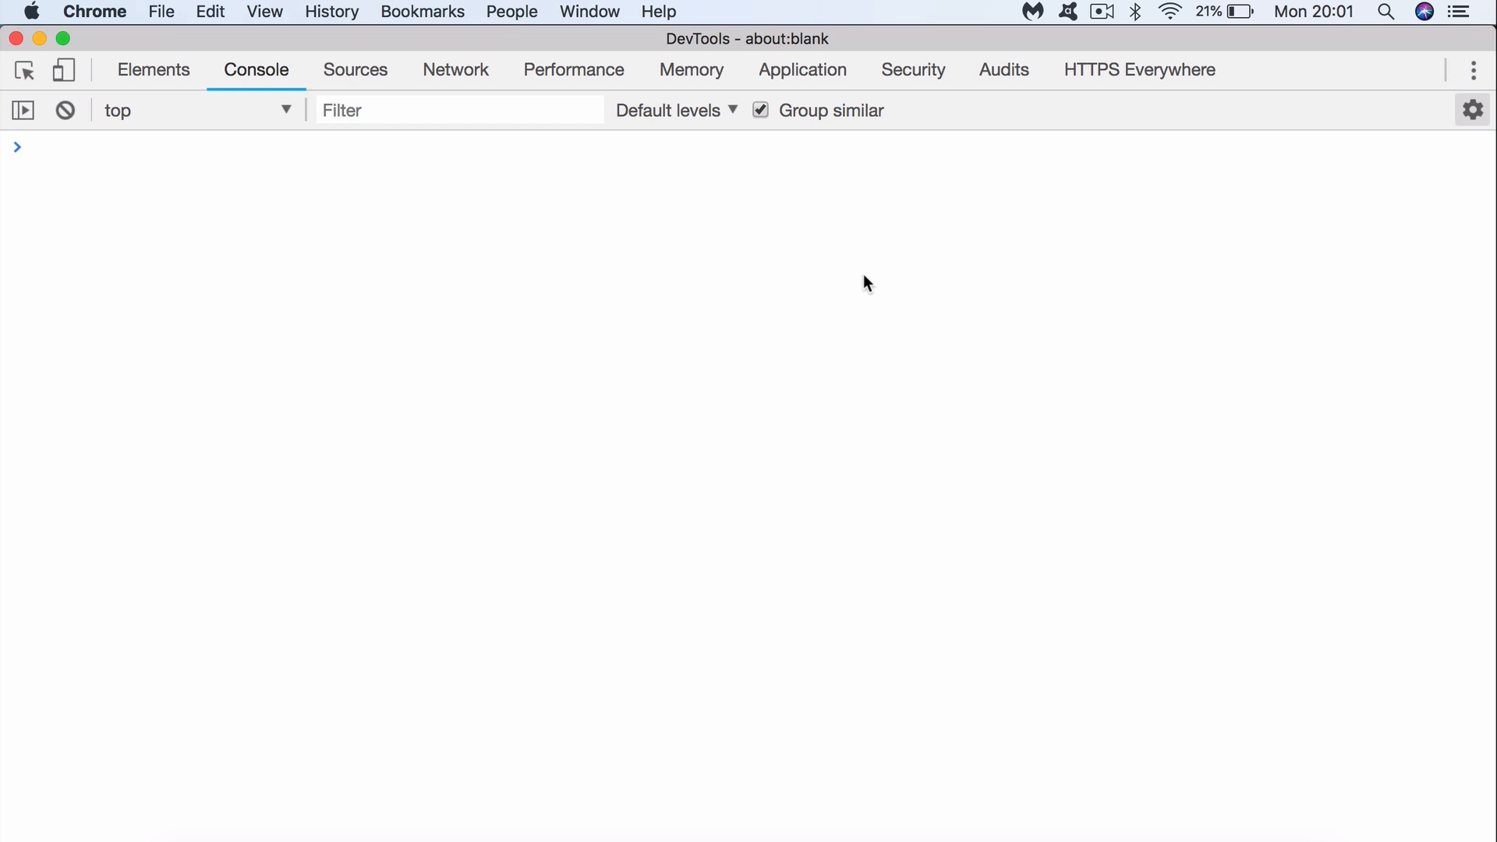
Step: Enter the string concatenation expression "" + "" + "" at the console prompt
type("\"\" + \"\" + \"\"")
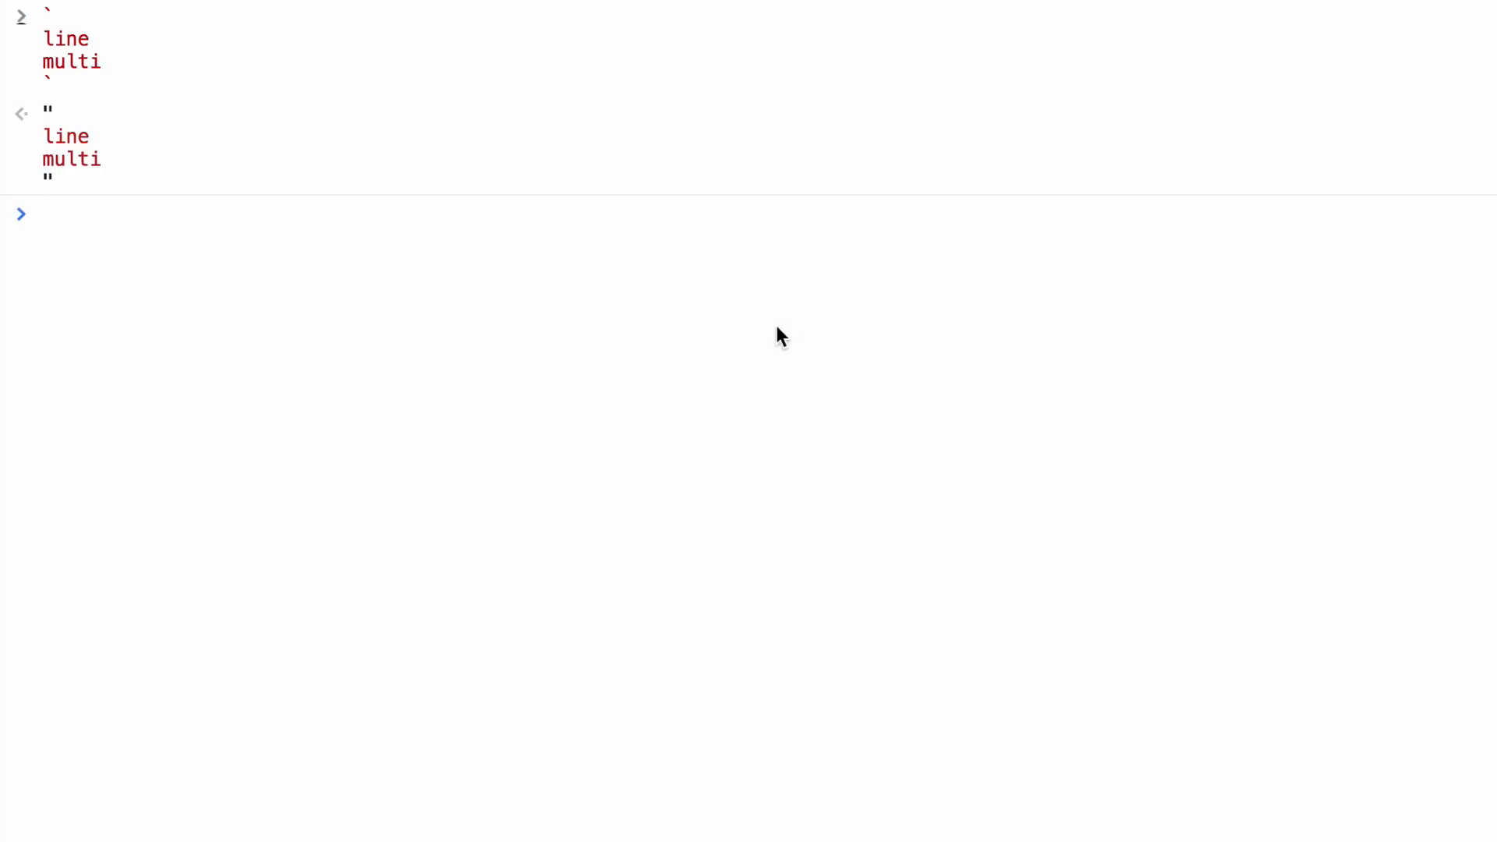
mouse_move(81, 86)
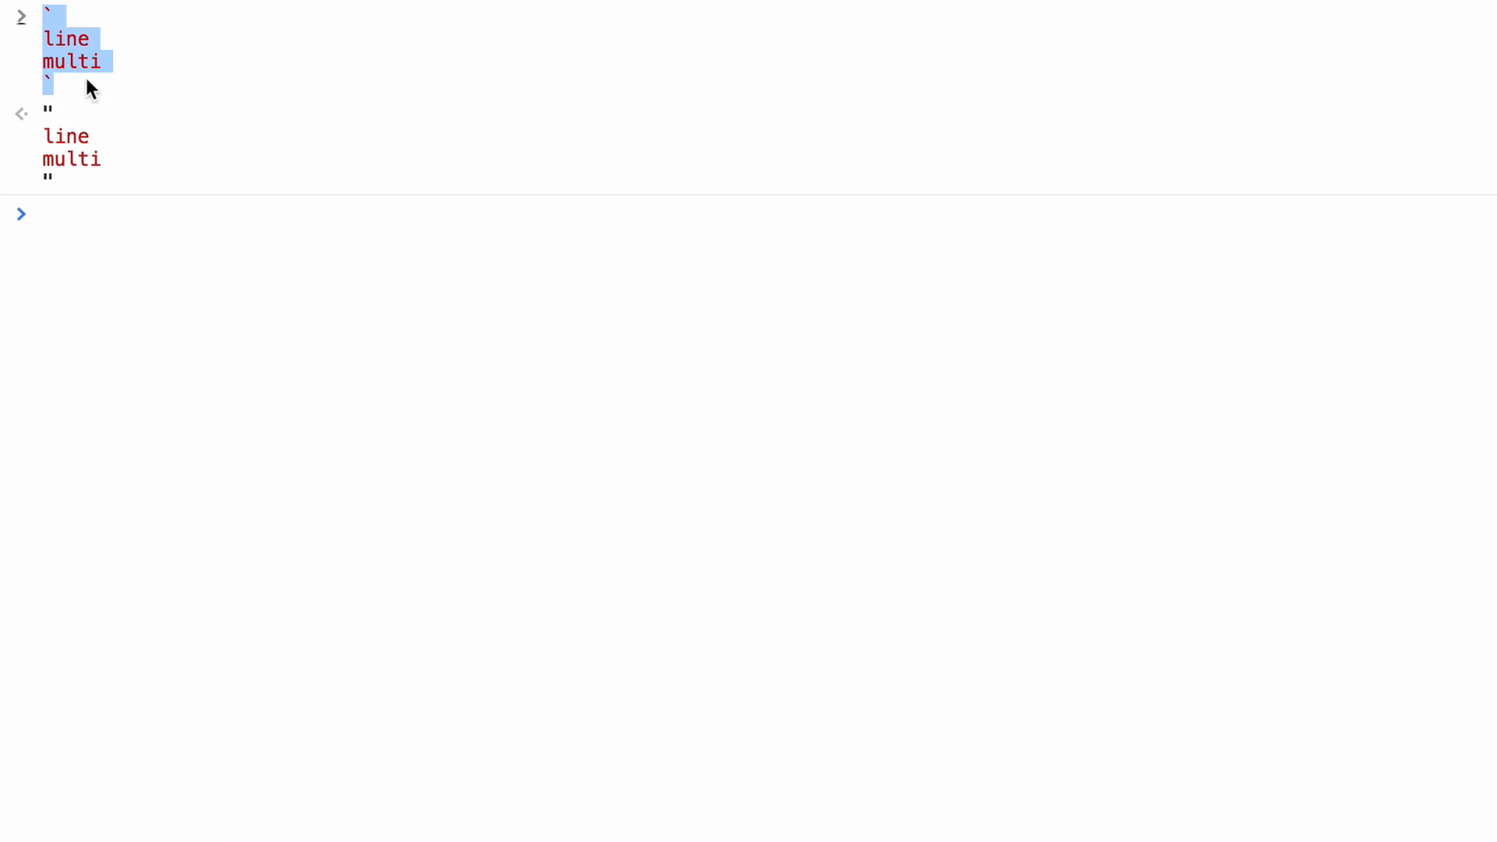
mouse_move(134, 74)
type("` 1 + 1 = ")
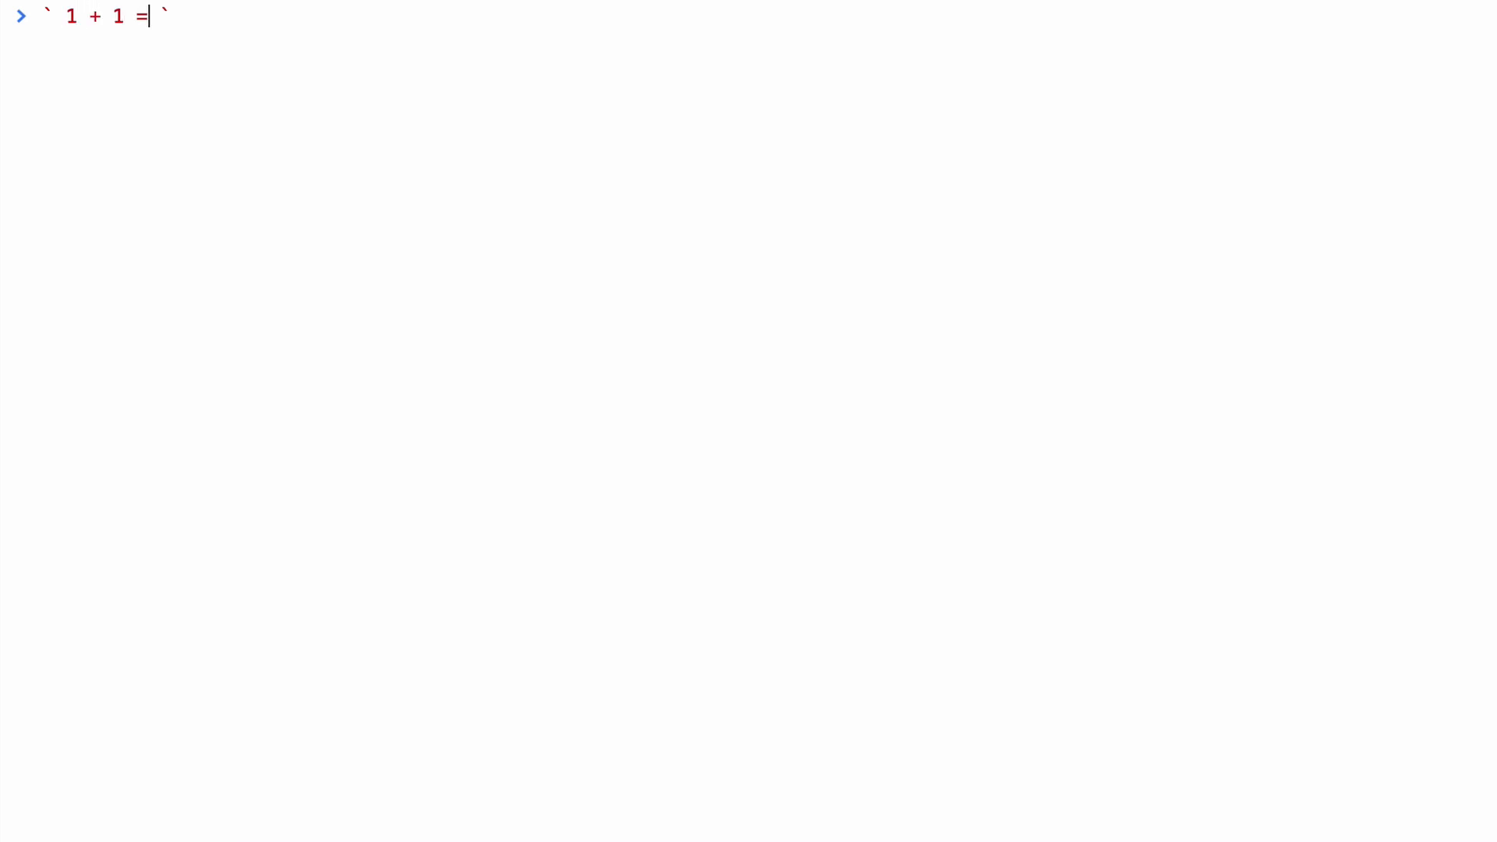
Step: Evaluate `1 + 1 = ${ 1 + 1 }`, returning "1 + 1 = 2", and highlight the ${ } placeholder
type("${")
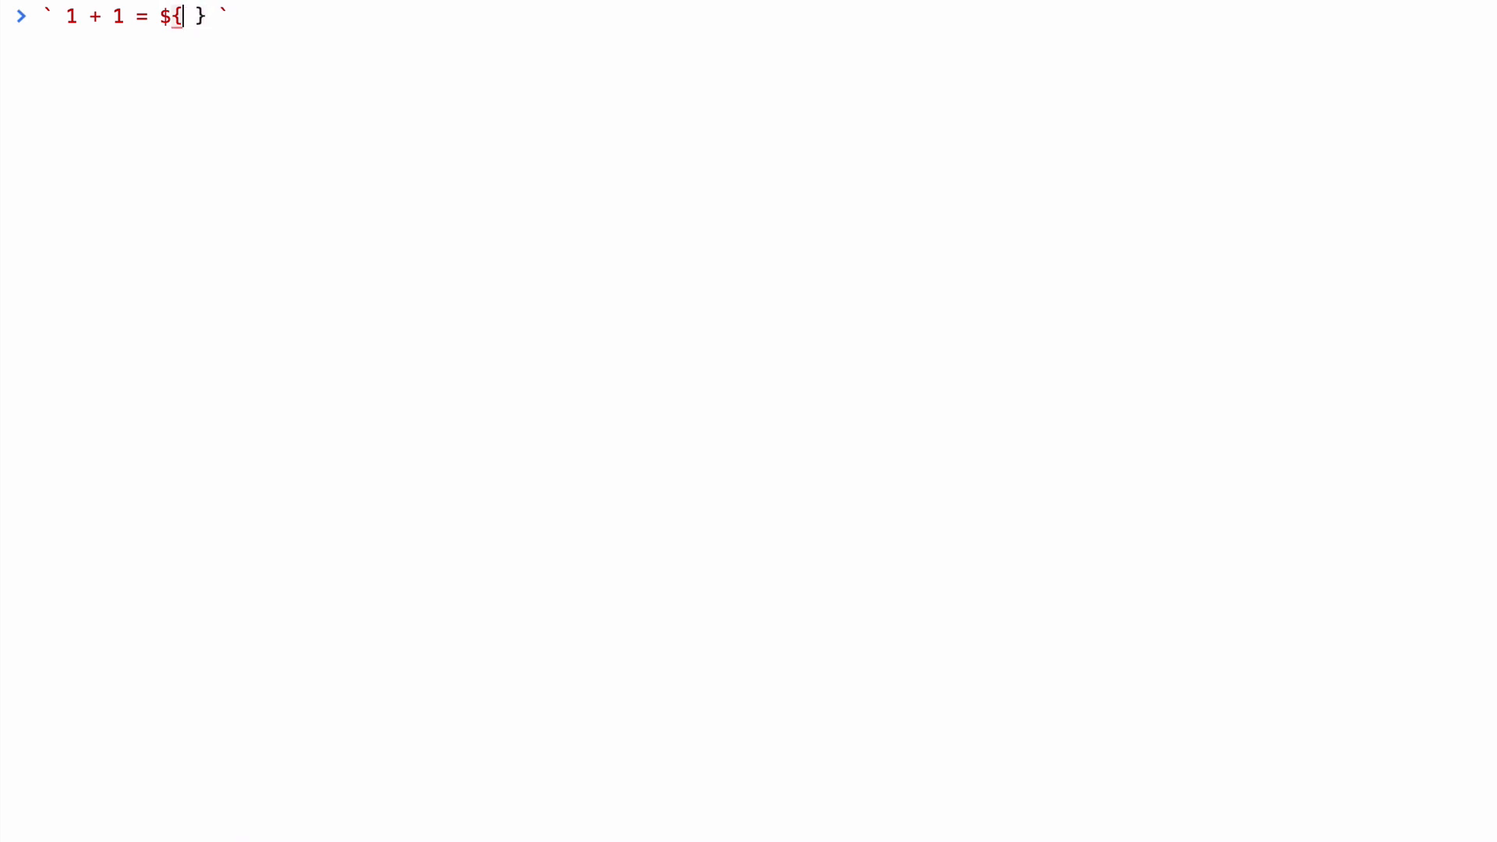
type("1 +")
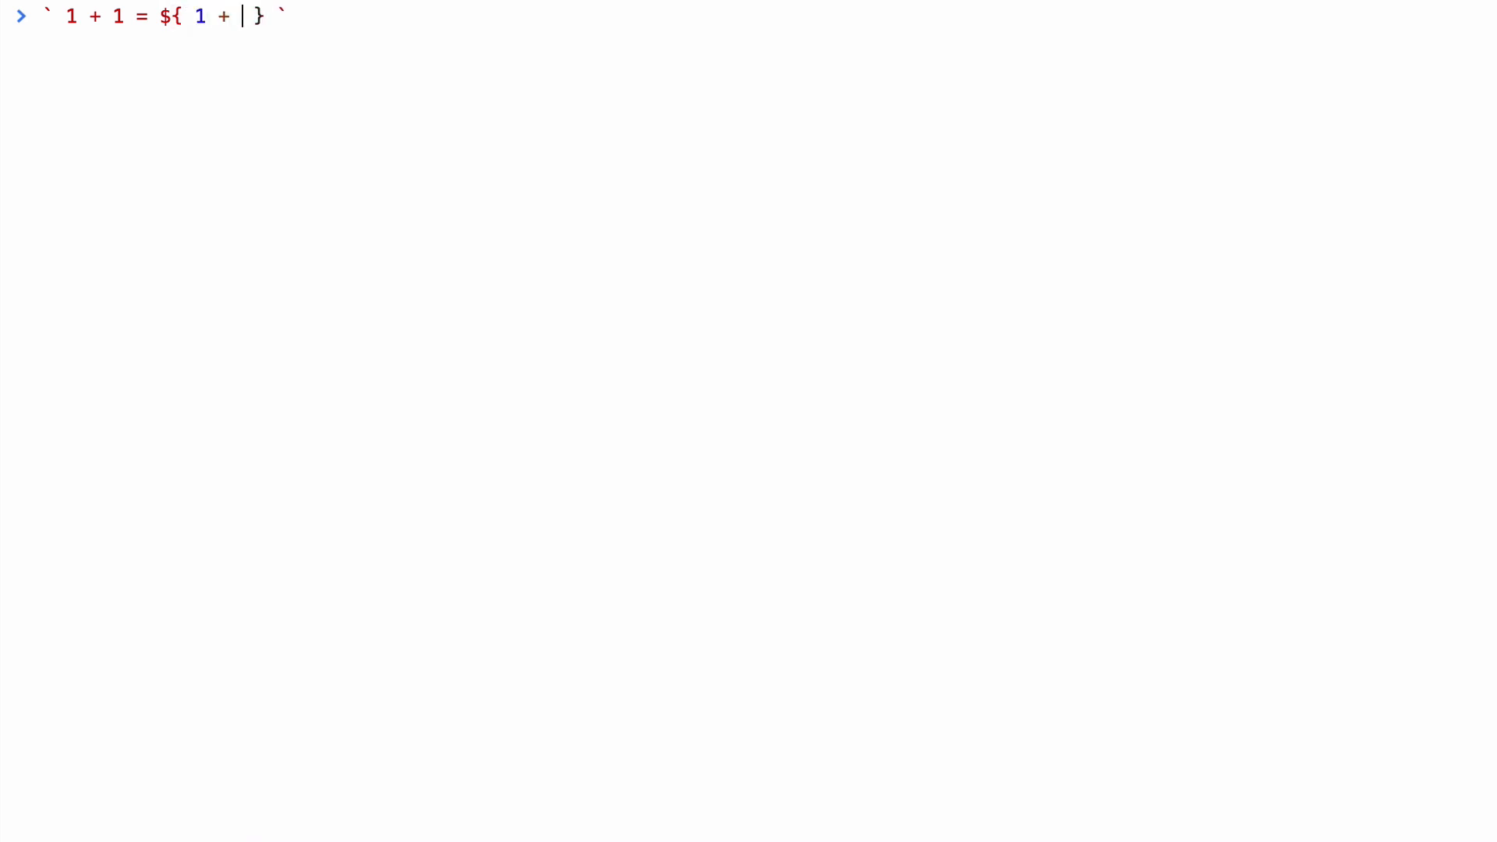
type("1")
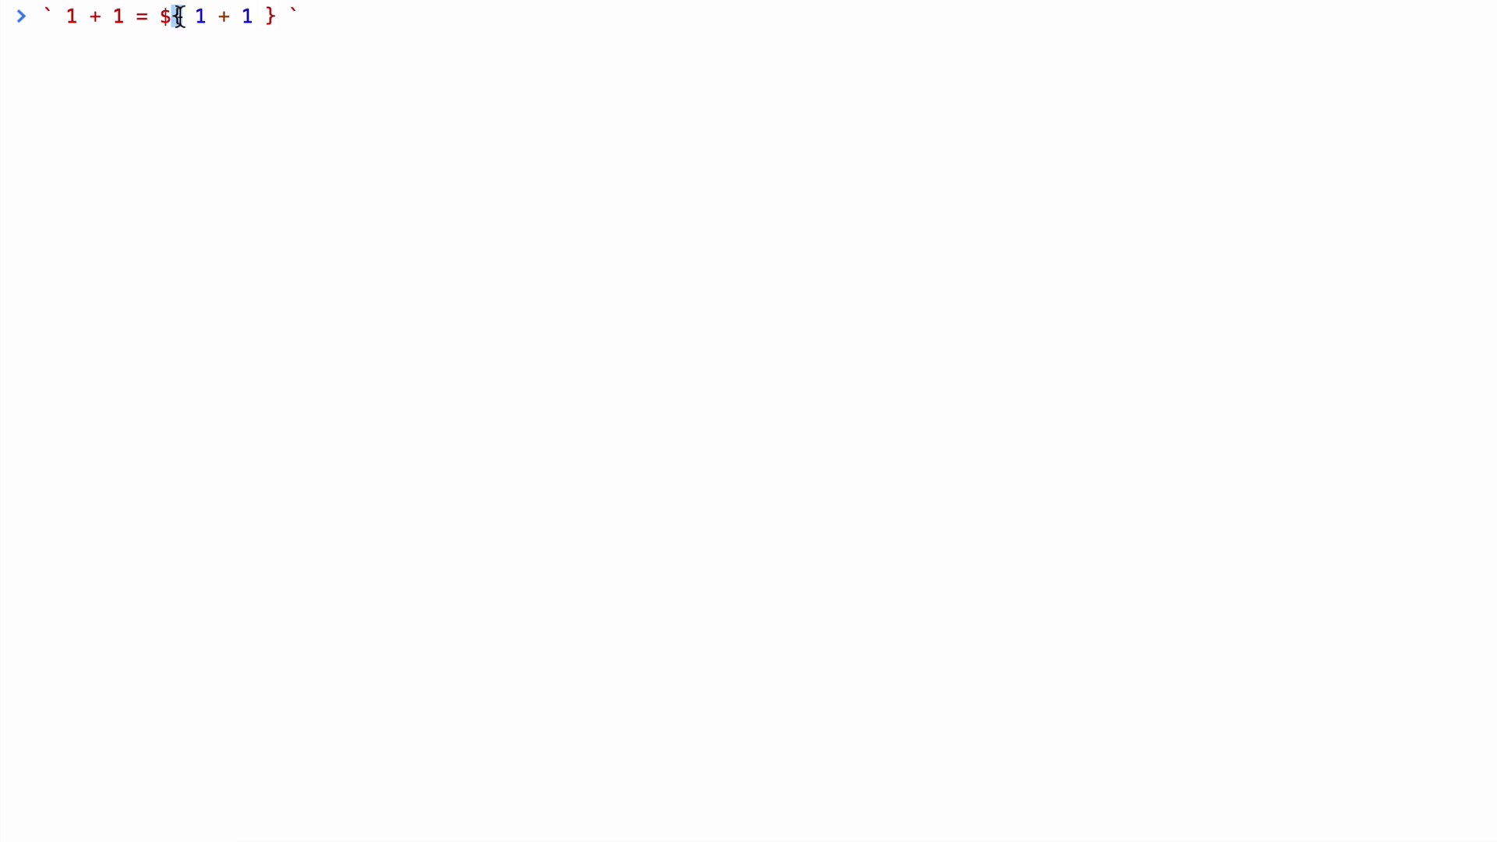
left_click_drag(173, 17, 248, 18)
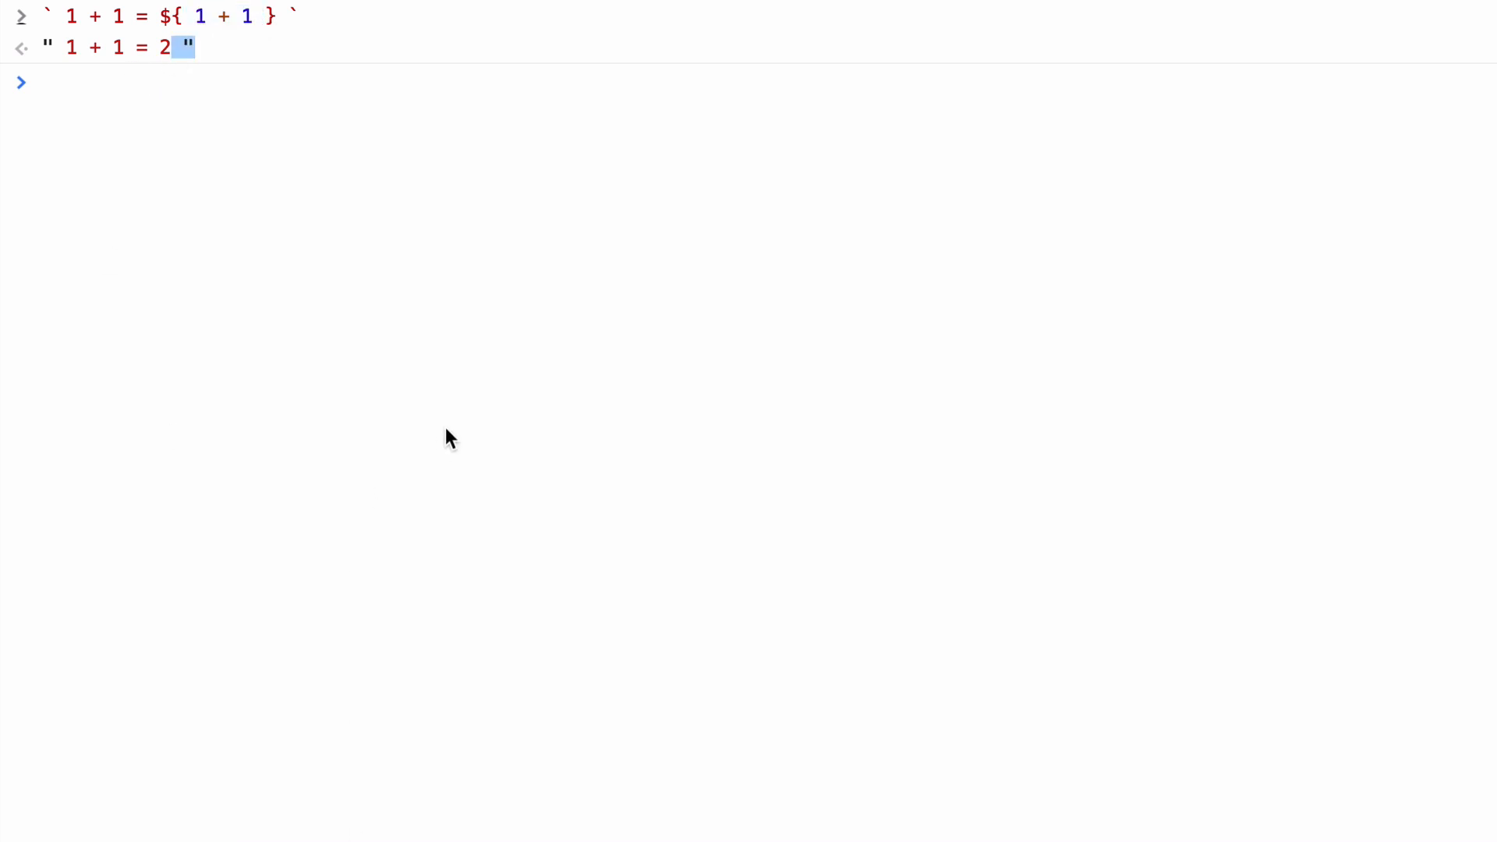
Step: Evaluate "1 + 1 = " + ( 1 + 1 ), also returning "1 + 1 = 2" via concatenation
type("\"\"")
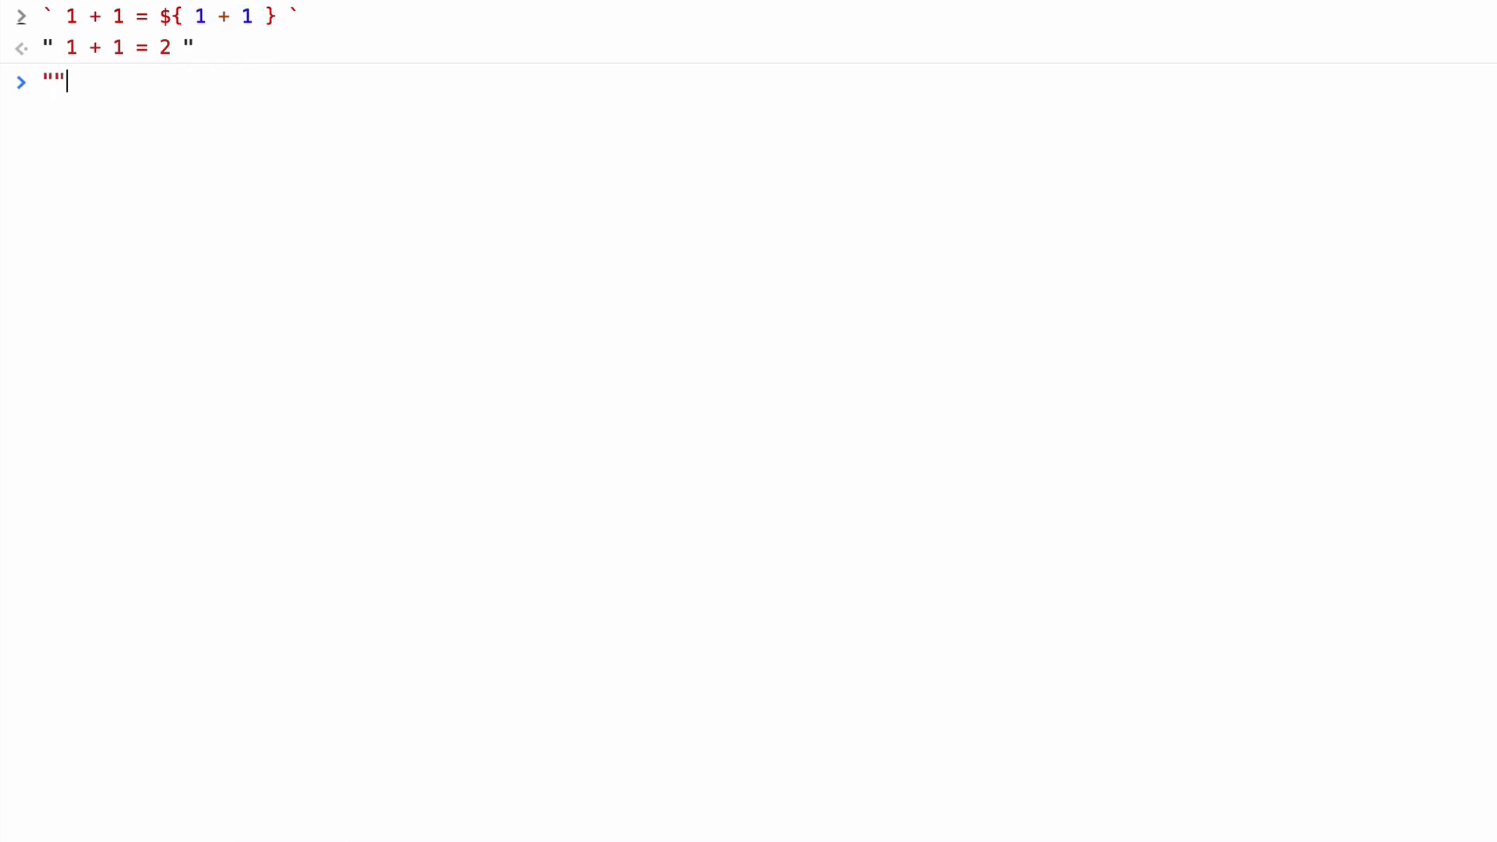
type("1 + 1 =")
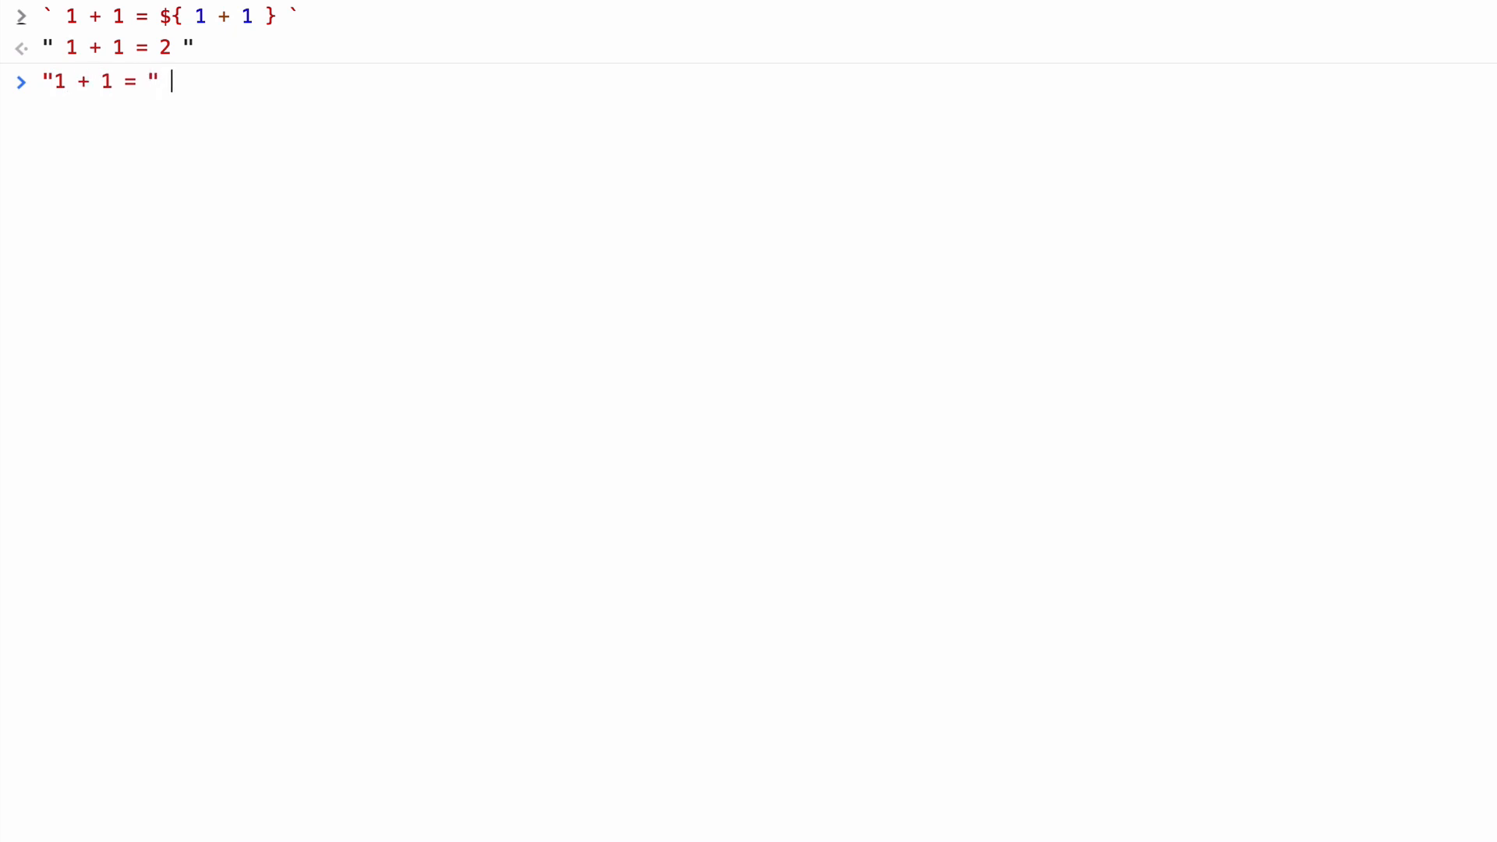
type("+ 1")
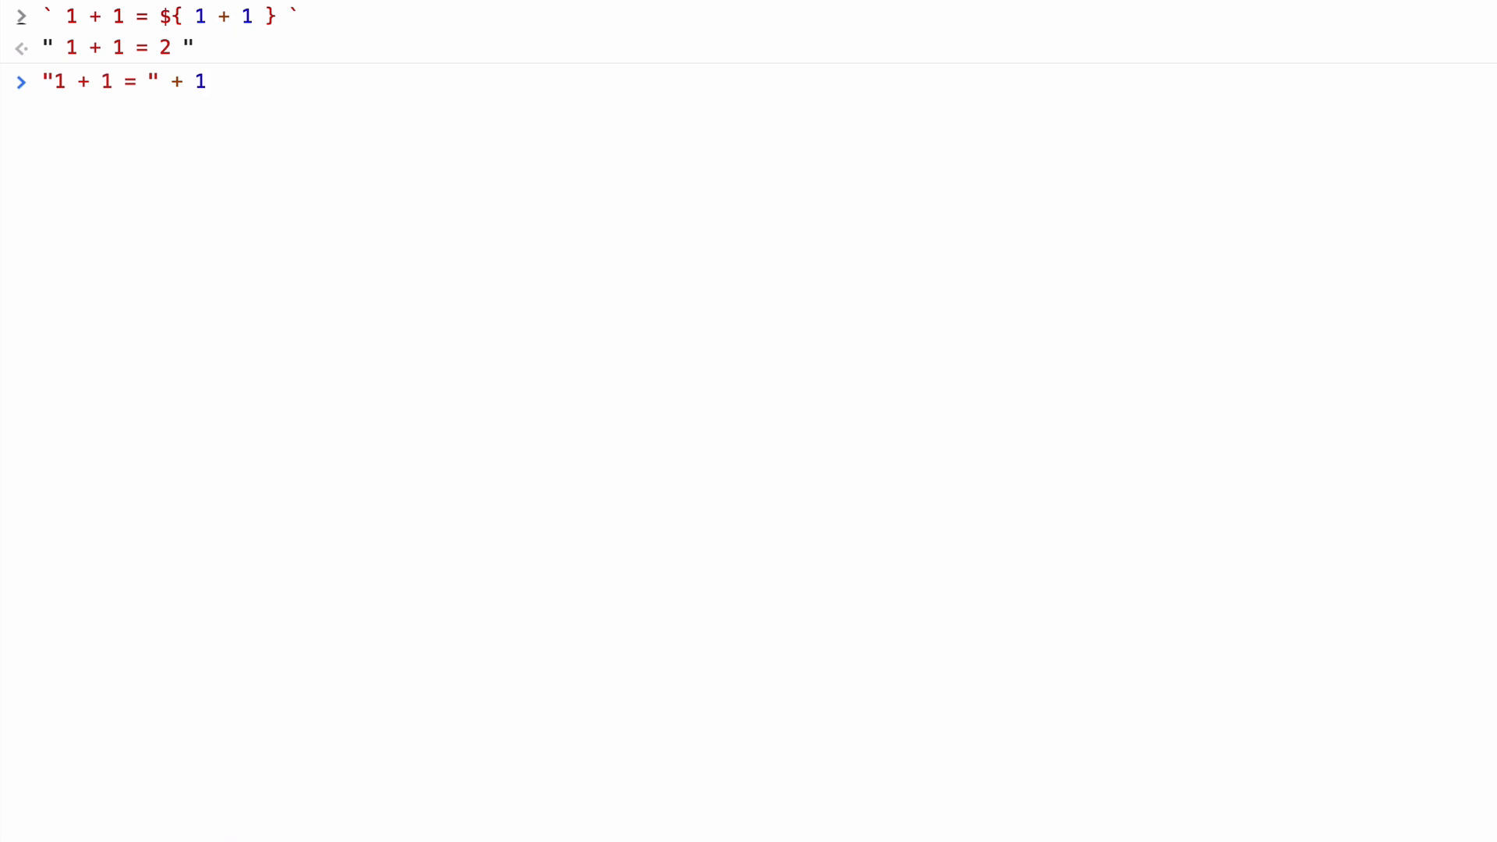
type("+ 1")
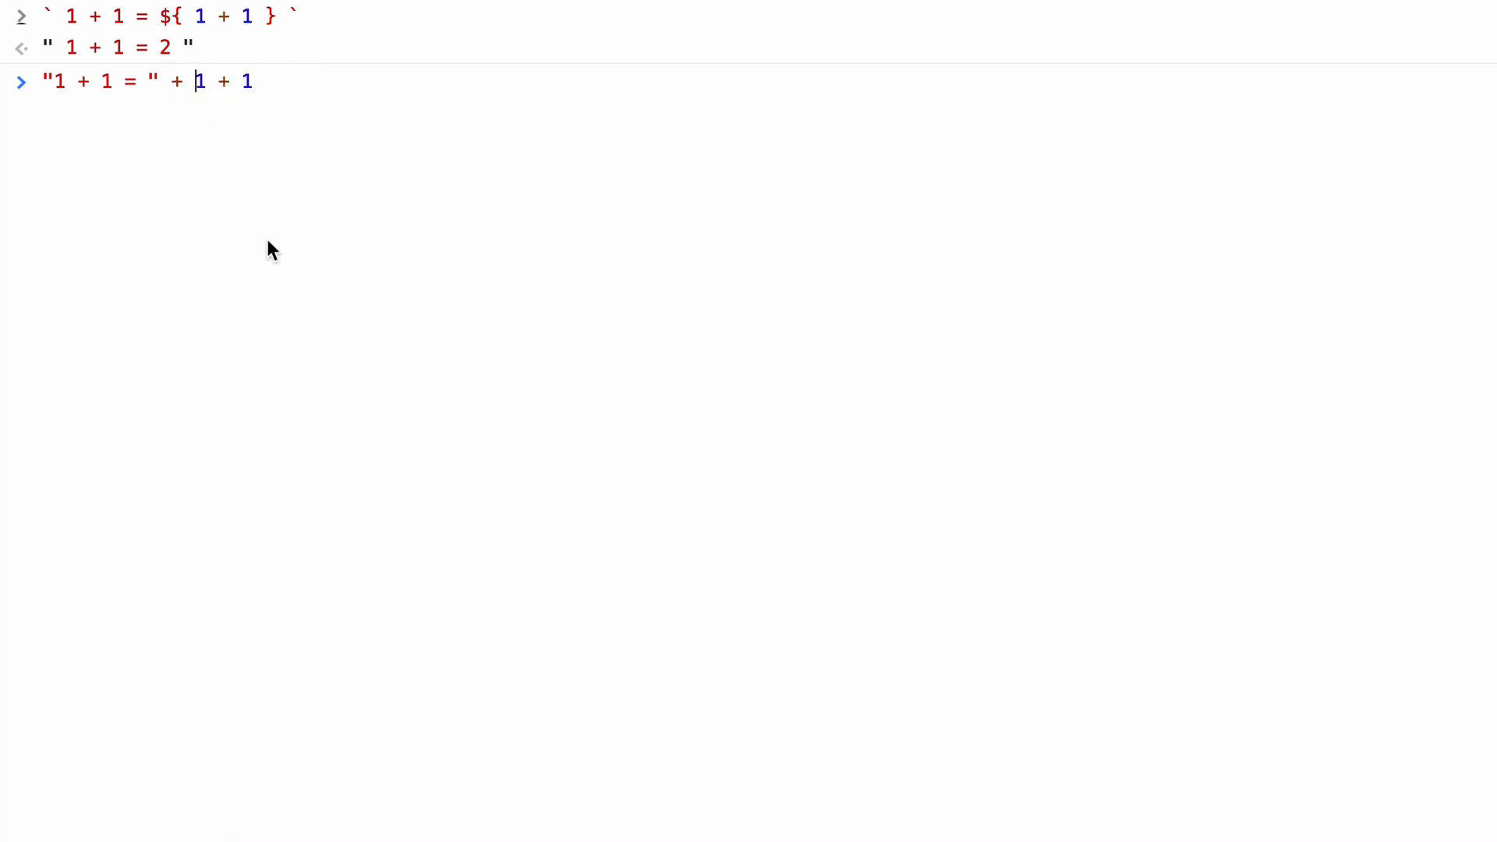
type("(")
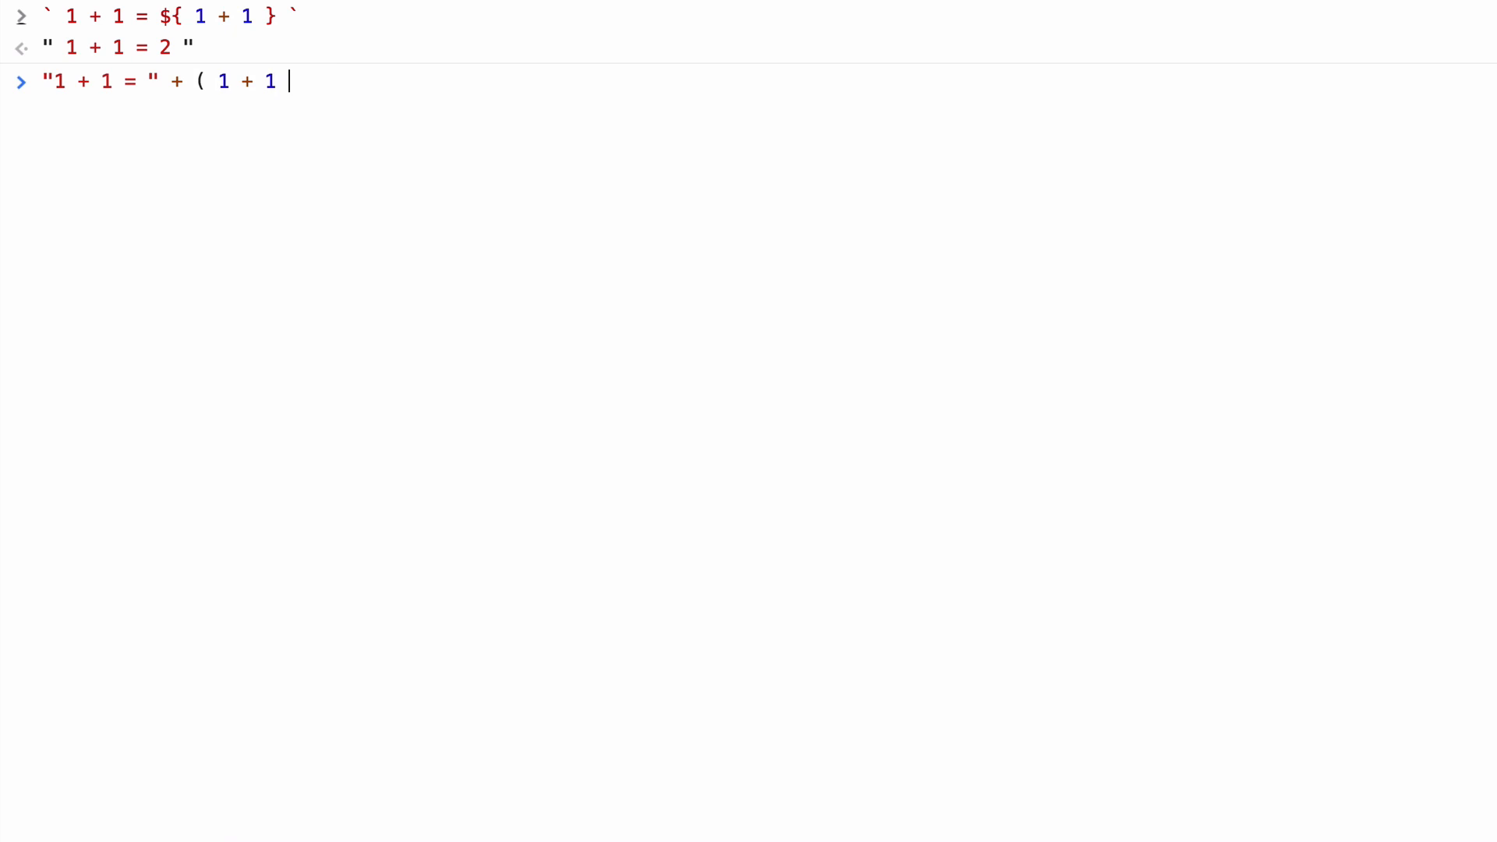
type(")")
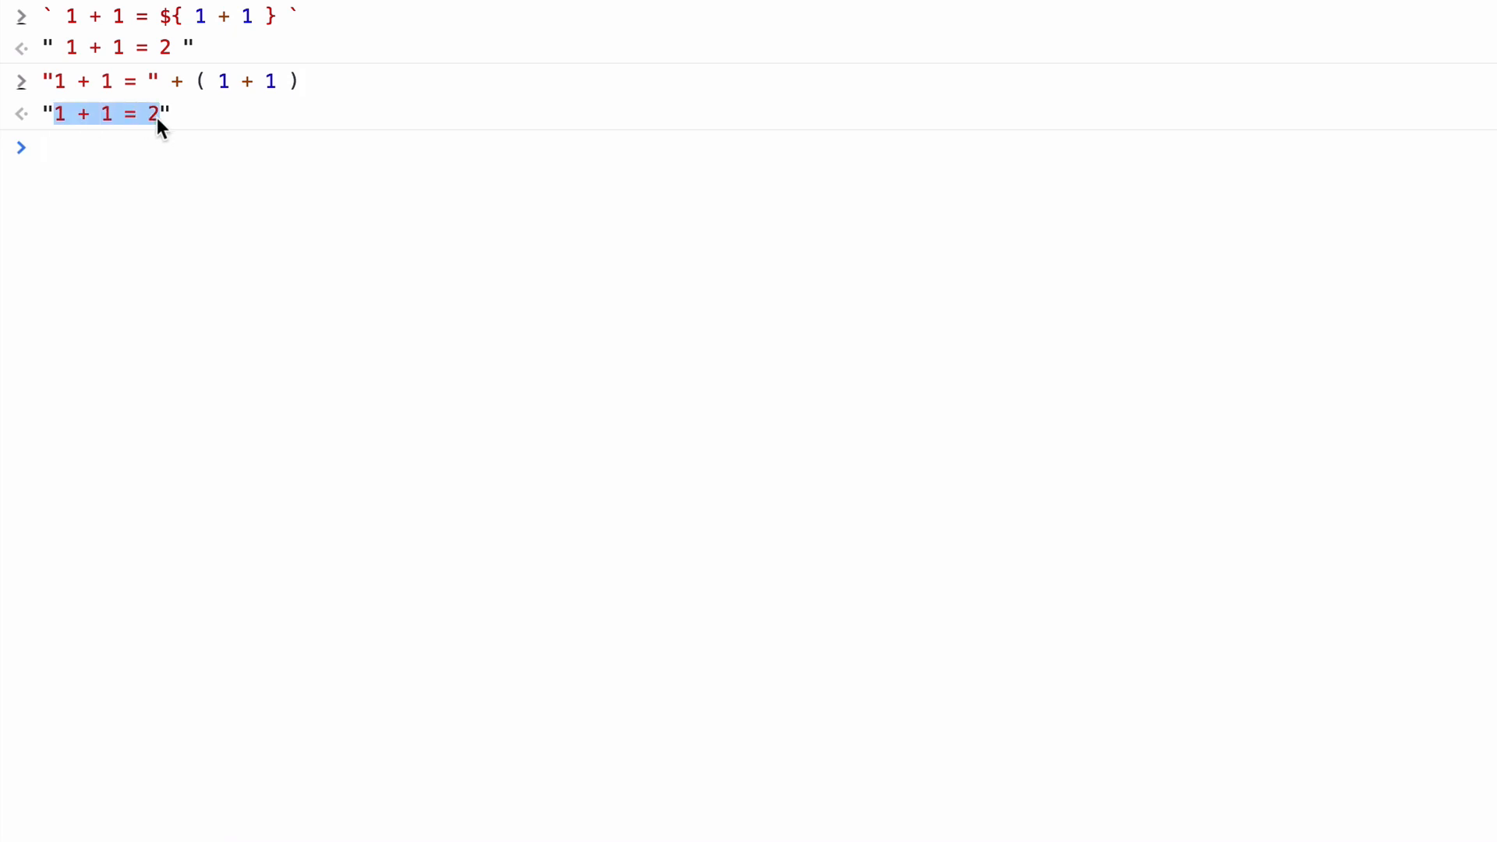
mouse_move(288, 31)
type("a")
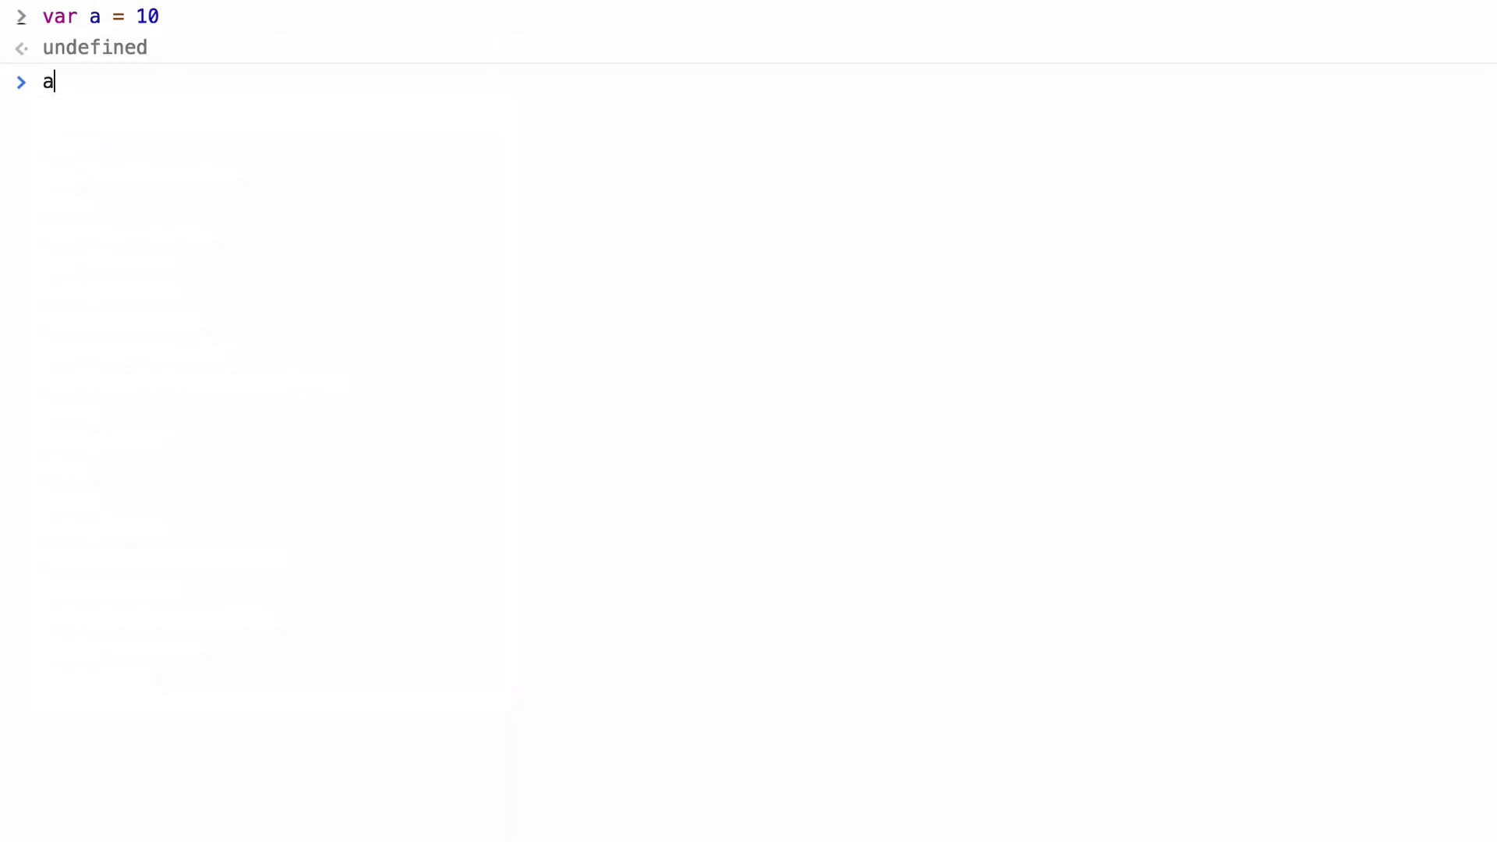
Step: With a set to 10, embed a + 20 in the literal so it returns "1 + 1 = 30"
key("Return")
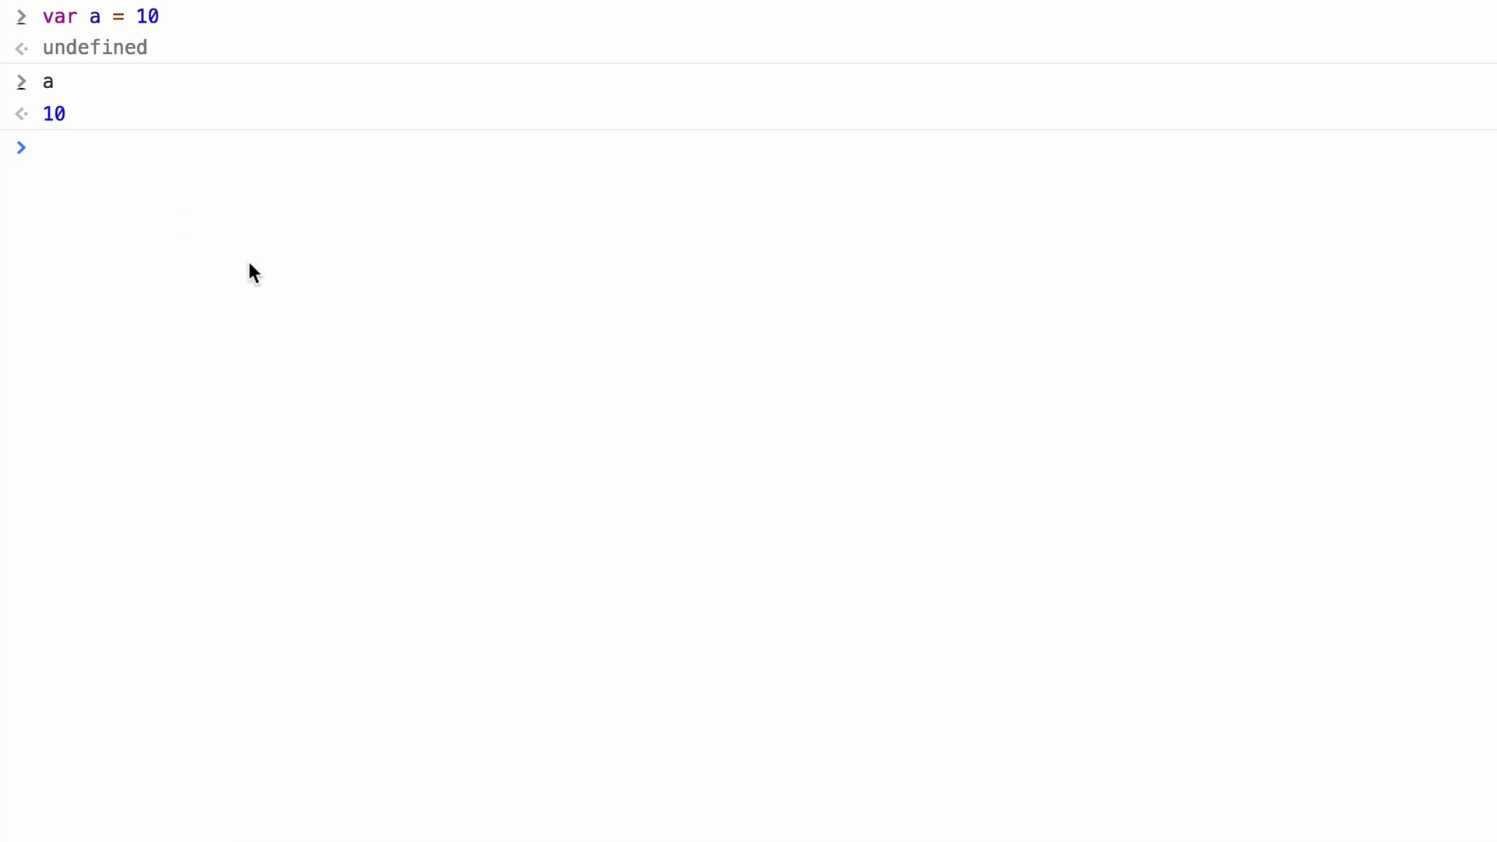
type("\"1 + 1 = \" + ( 1 + 1 )")
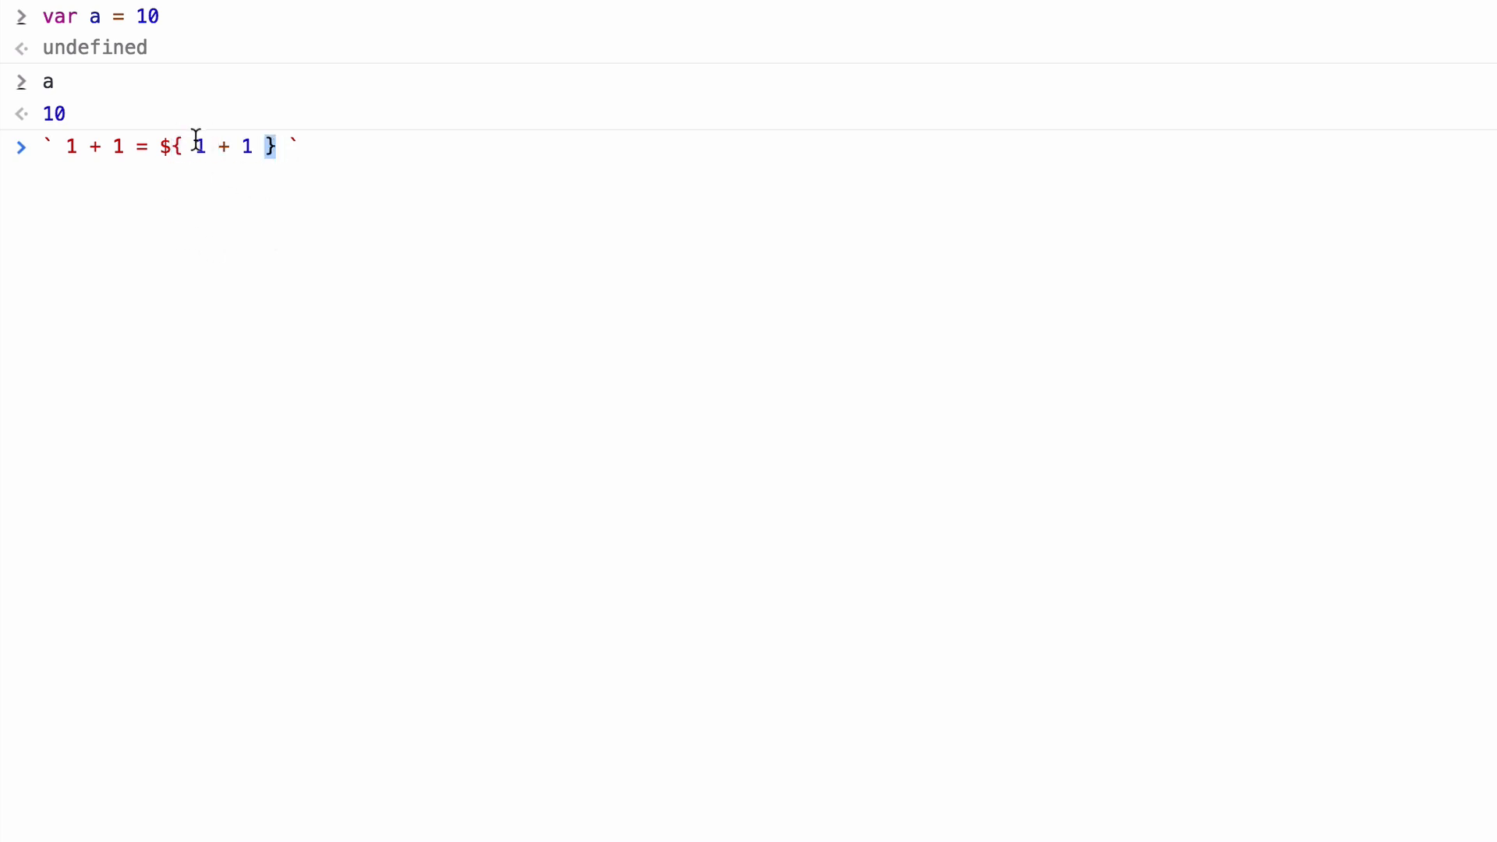
type("a")
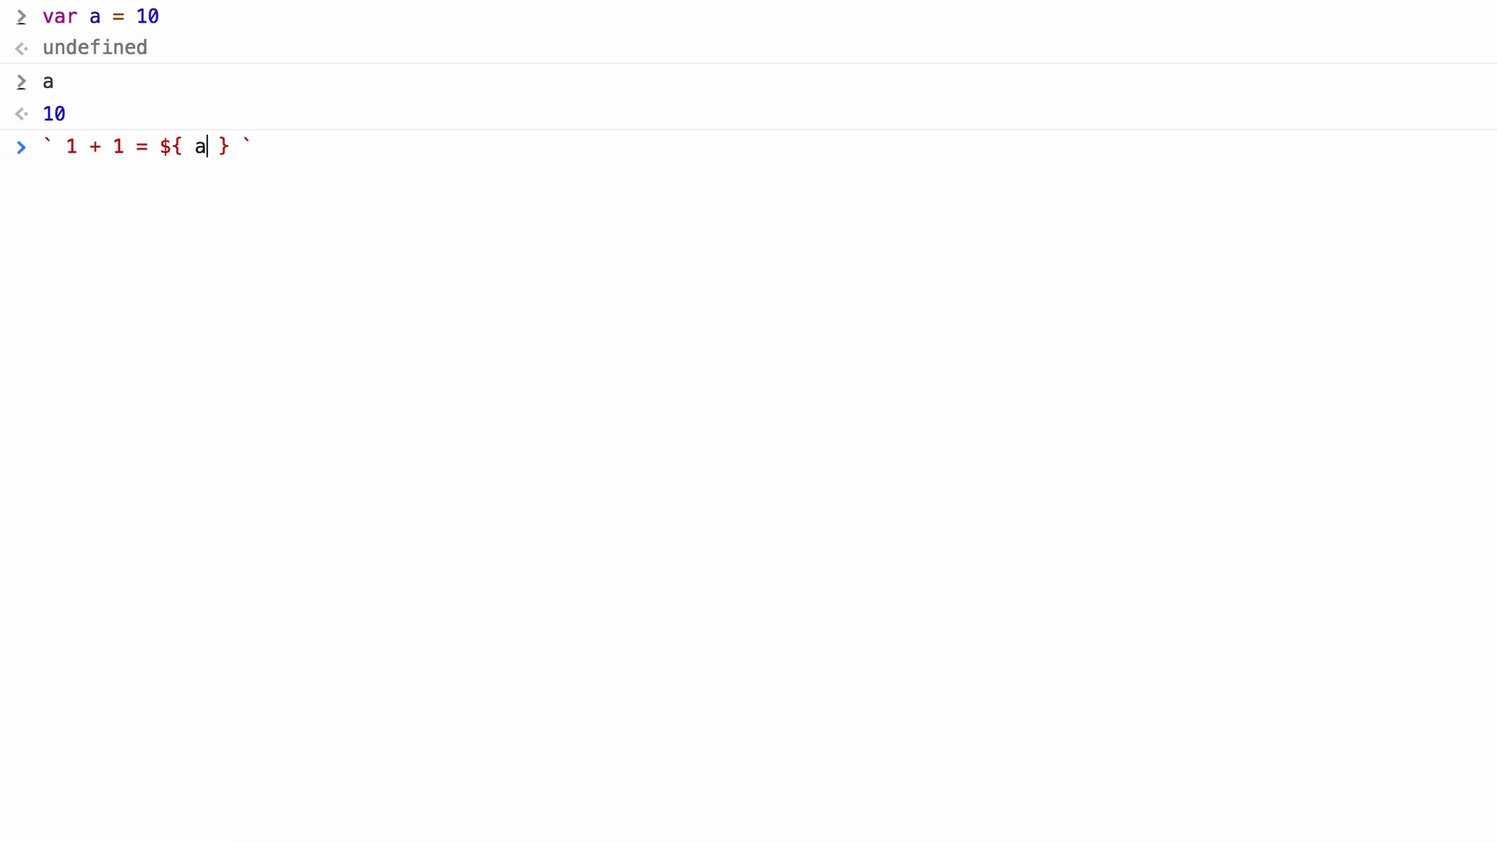
type("+ 20")
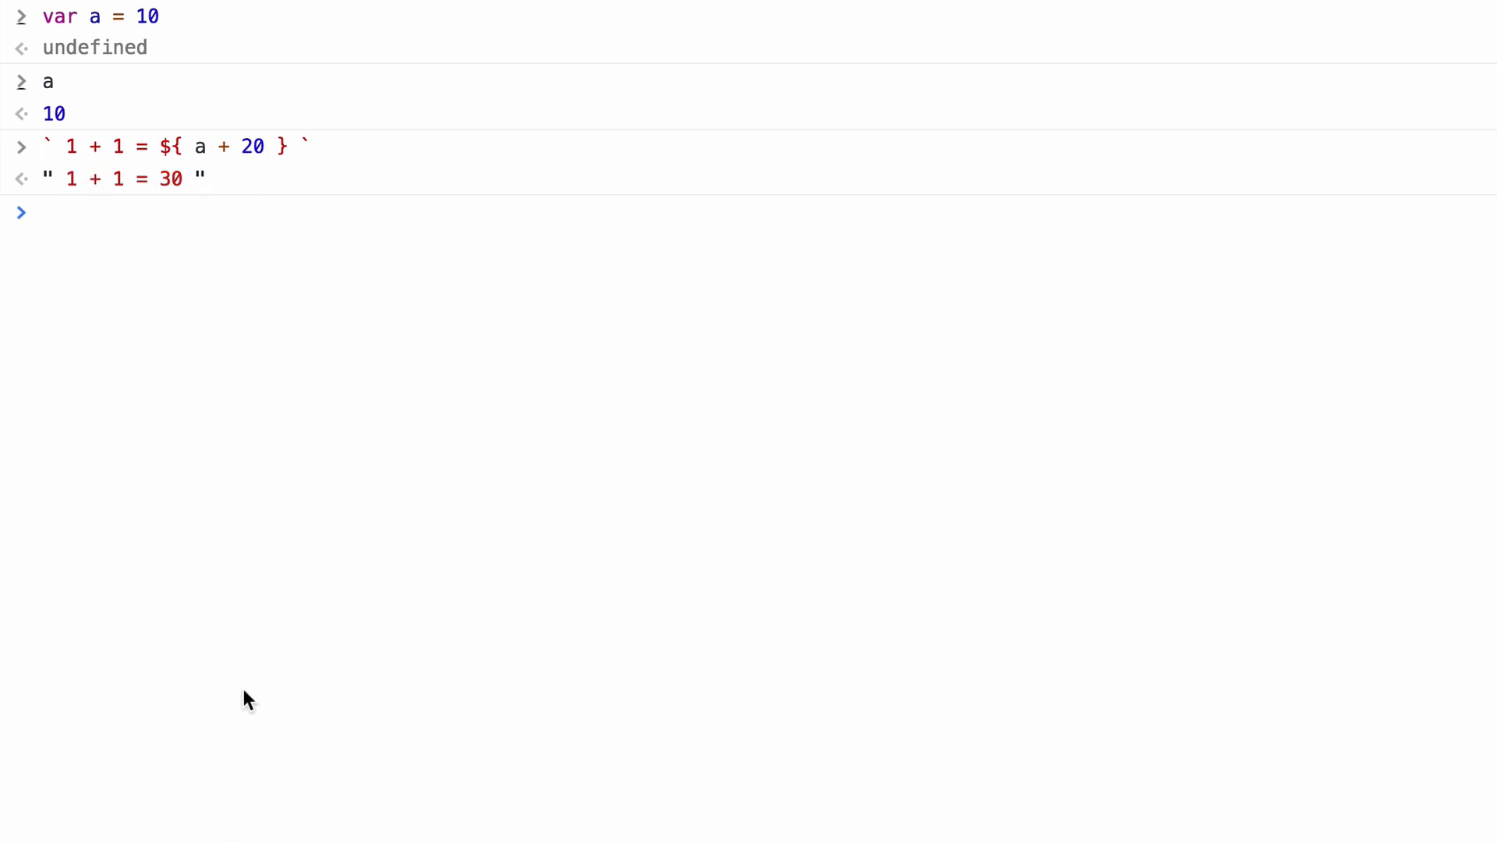
mouse_move(173, 483)
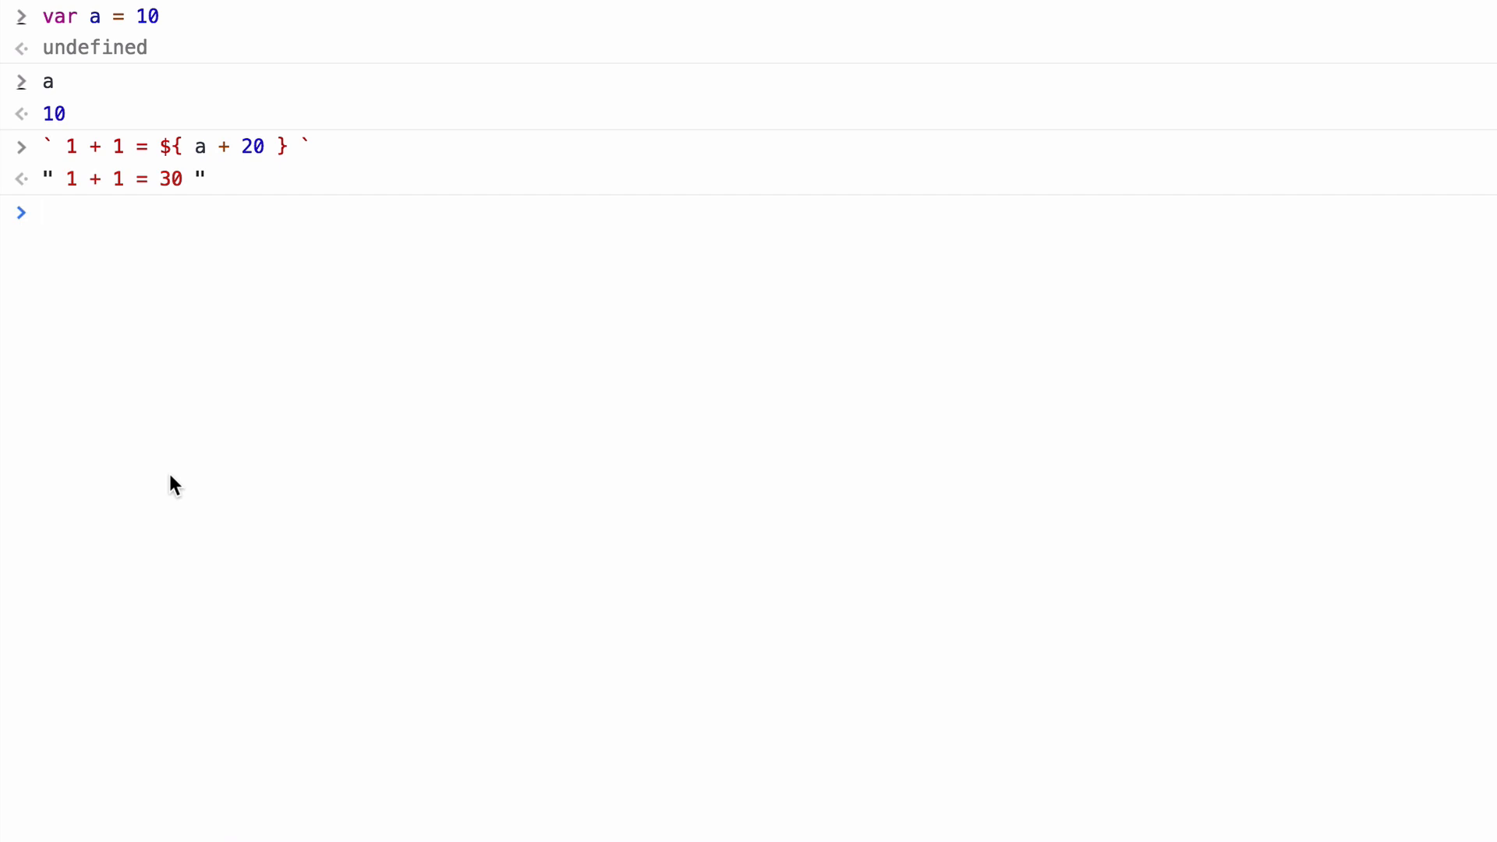
mouse_move(279, 308)
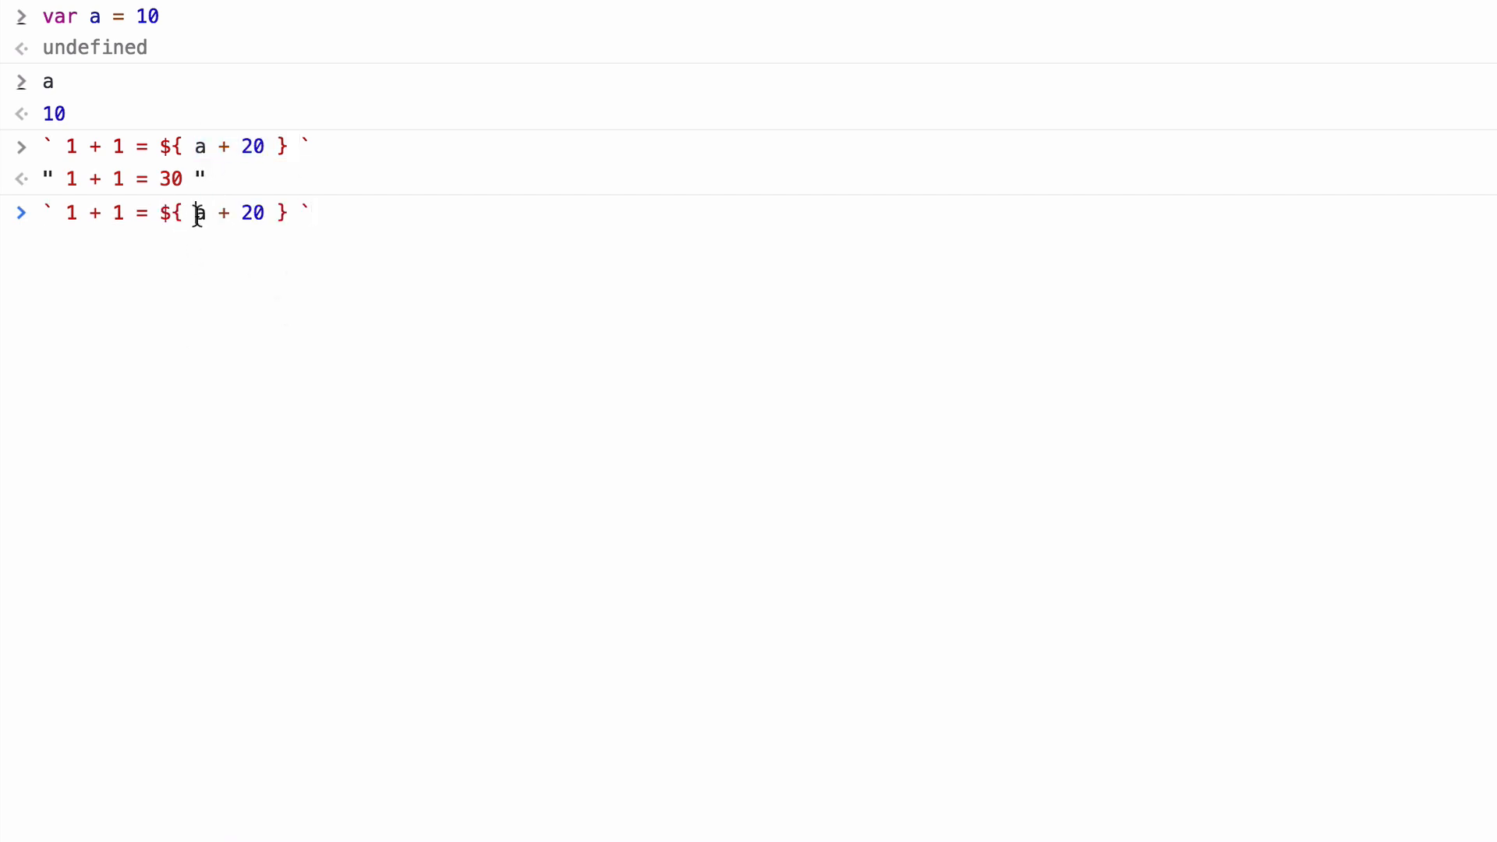
Step: Embed var b = 20 to show the SyntaxError, then embed plain 20 giving "1 + 1 = 20"
left_click_drag(193, 212, 265, 212)
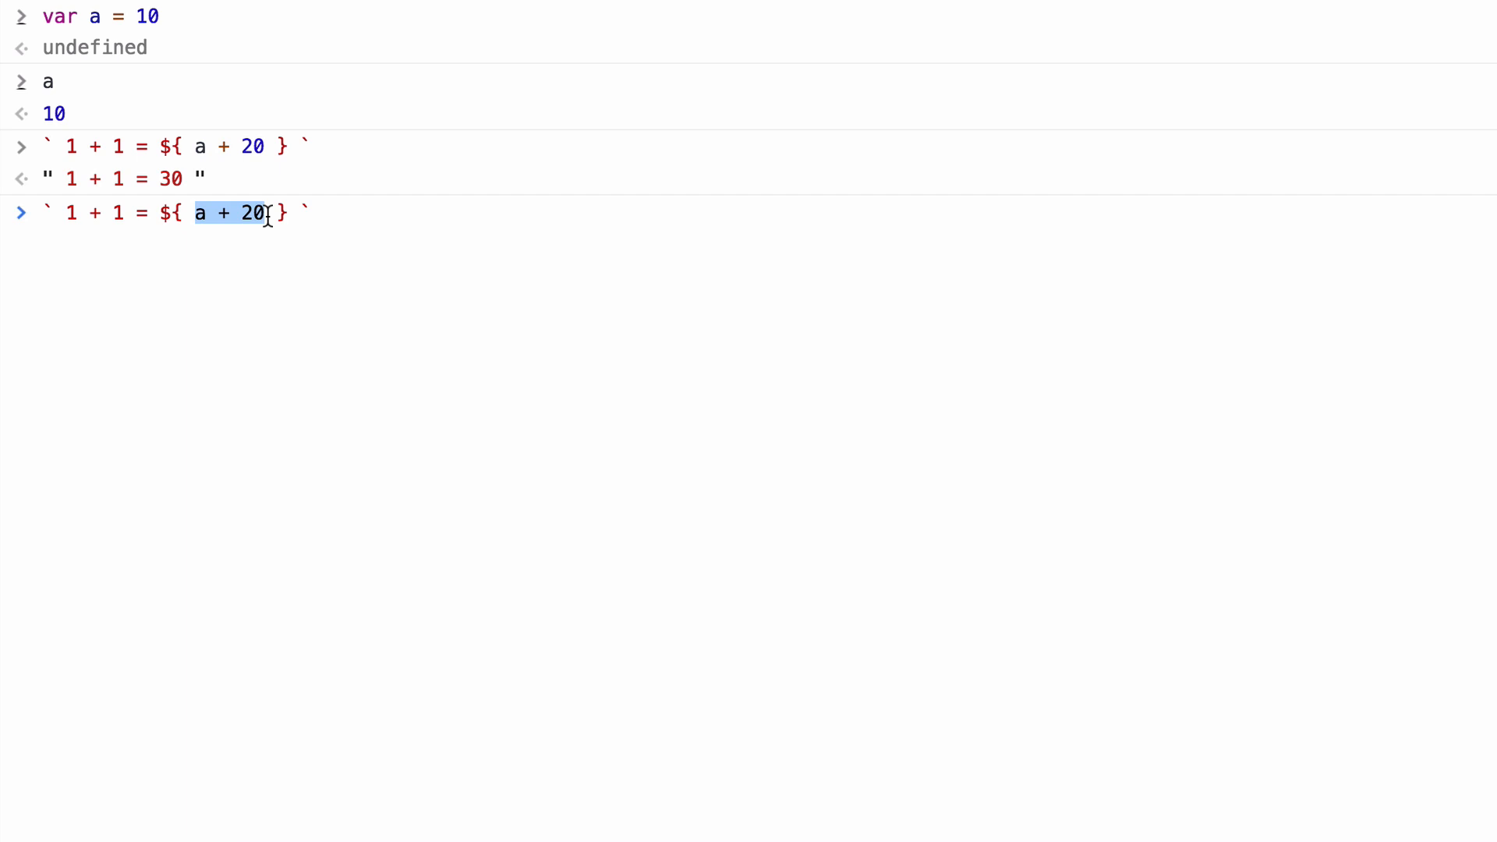
type("va")
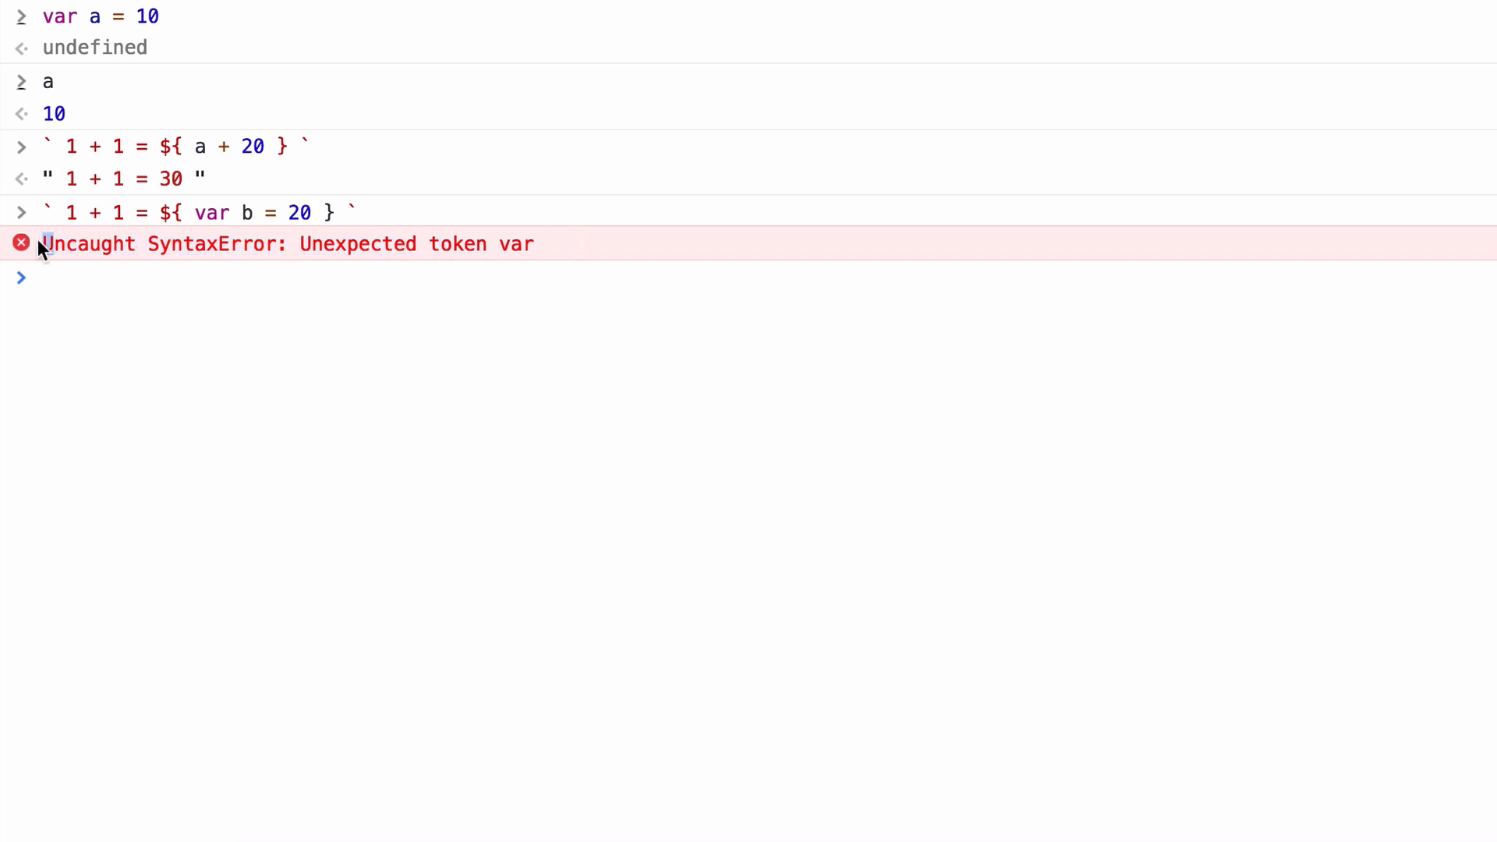
double_click(210, 212)
type("` 1 + 1 = ${ 20 } `")
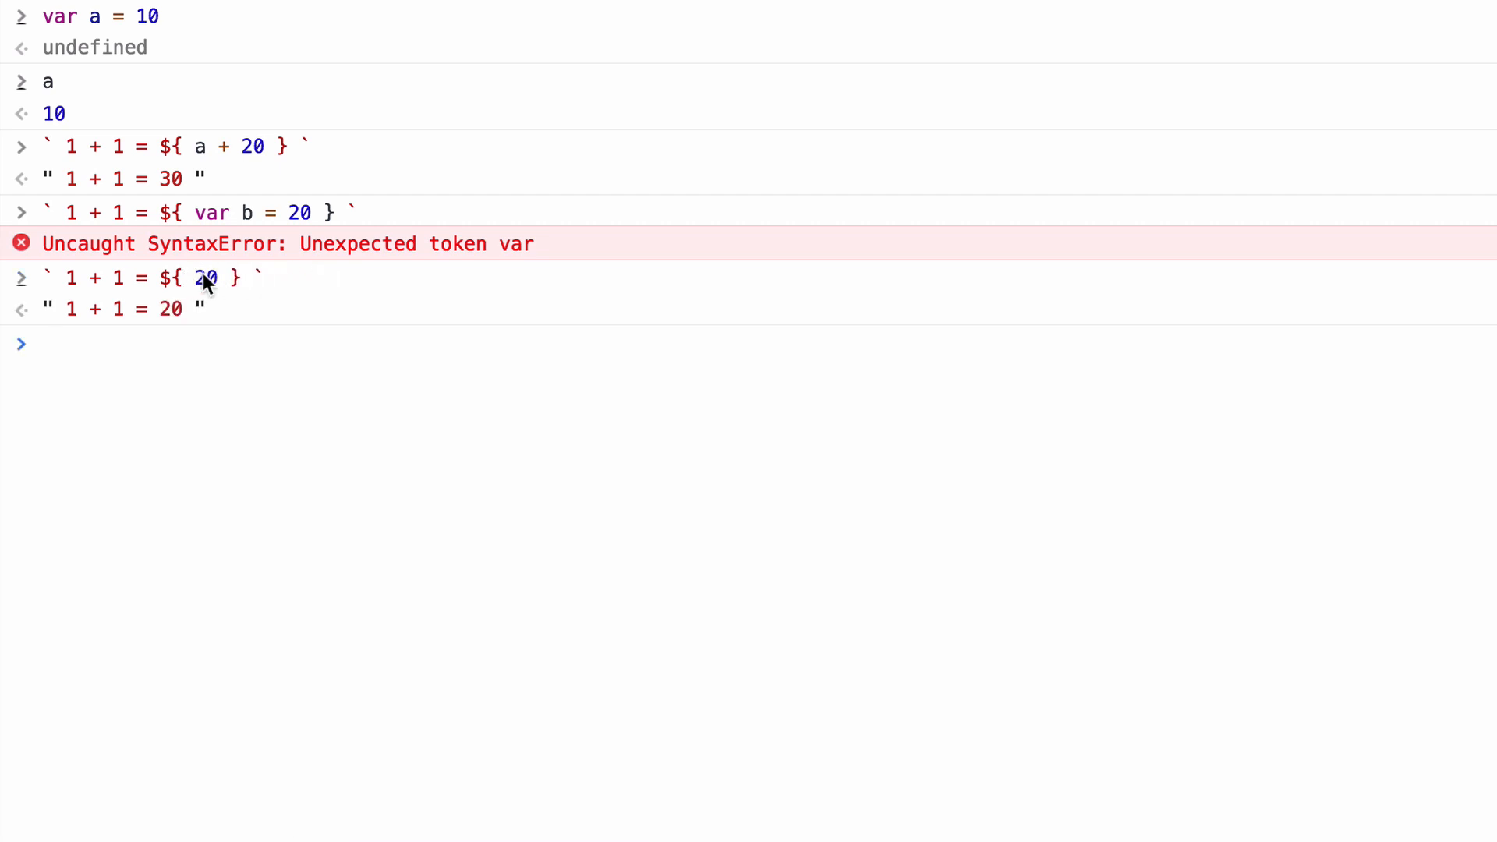
double_click(245, 212)
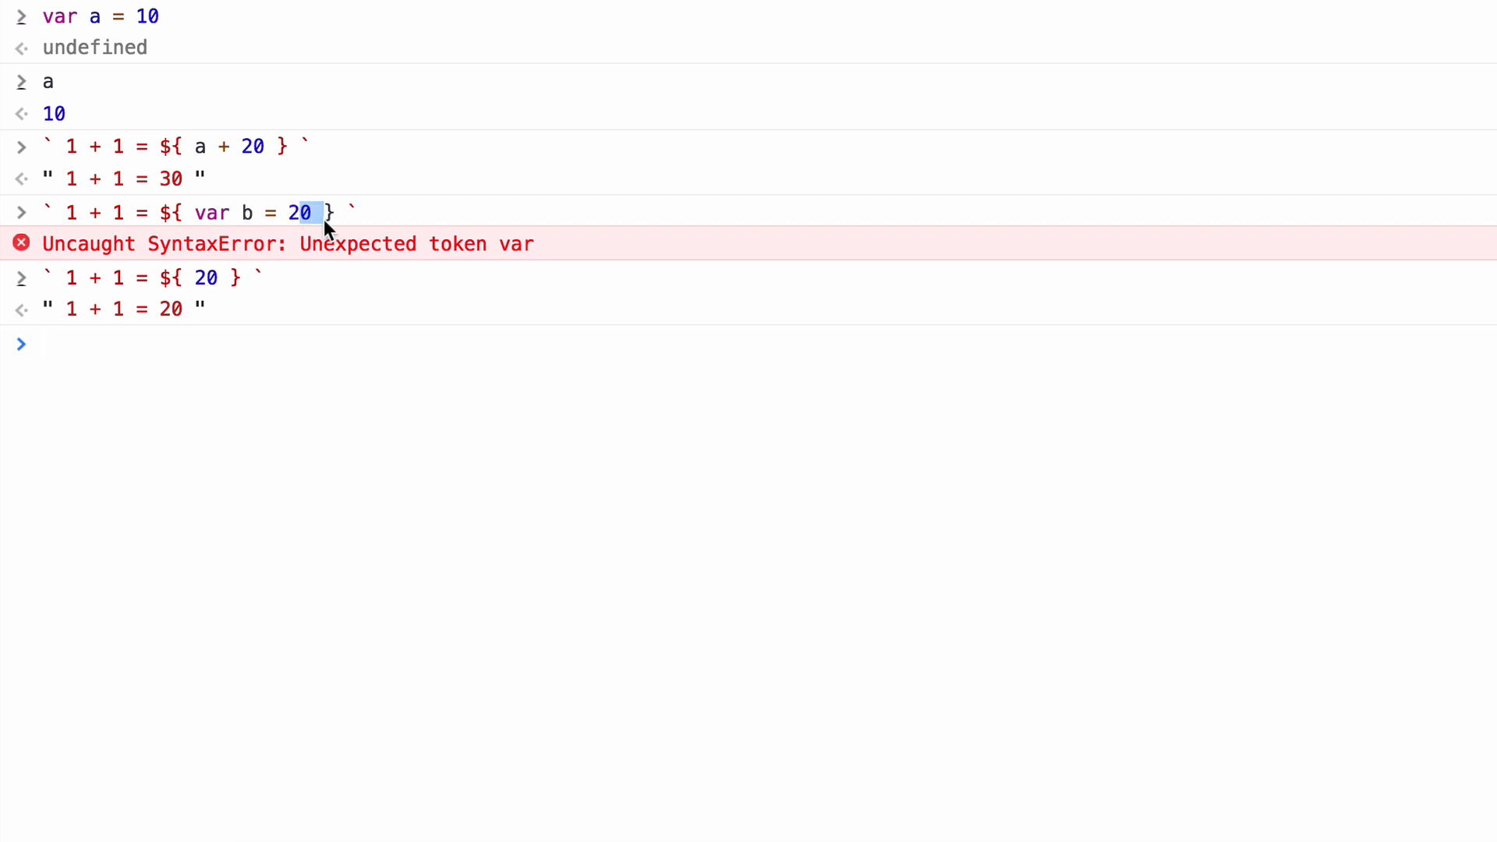
mouse_move(196, 149)
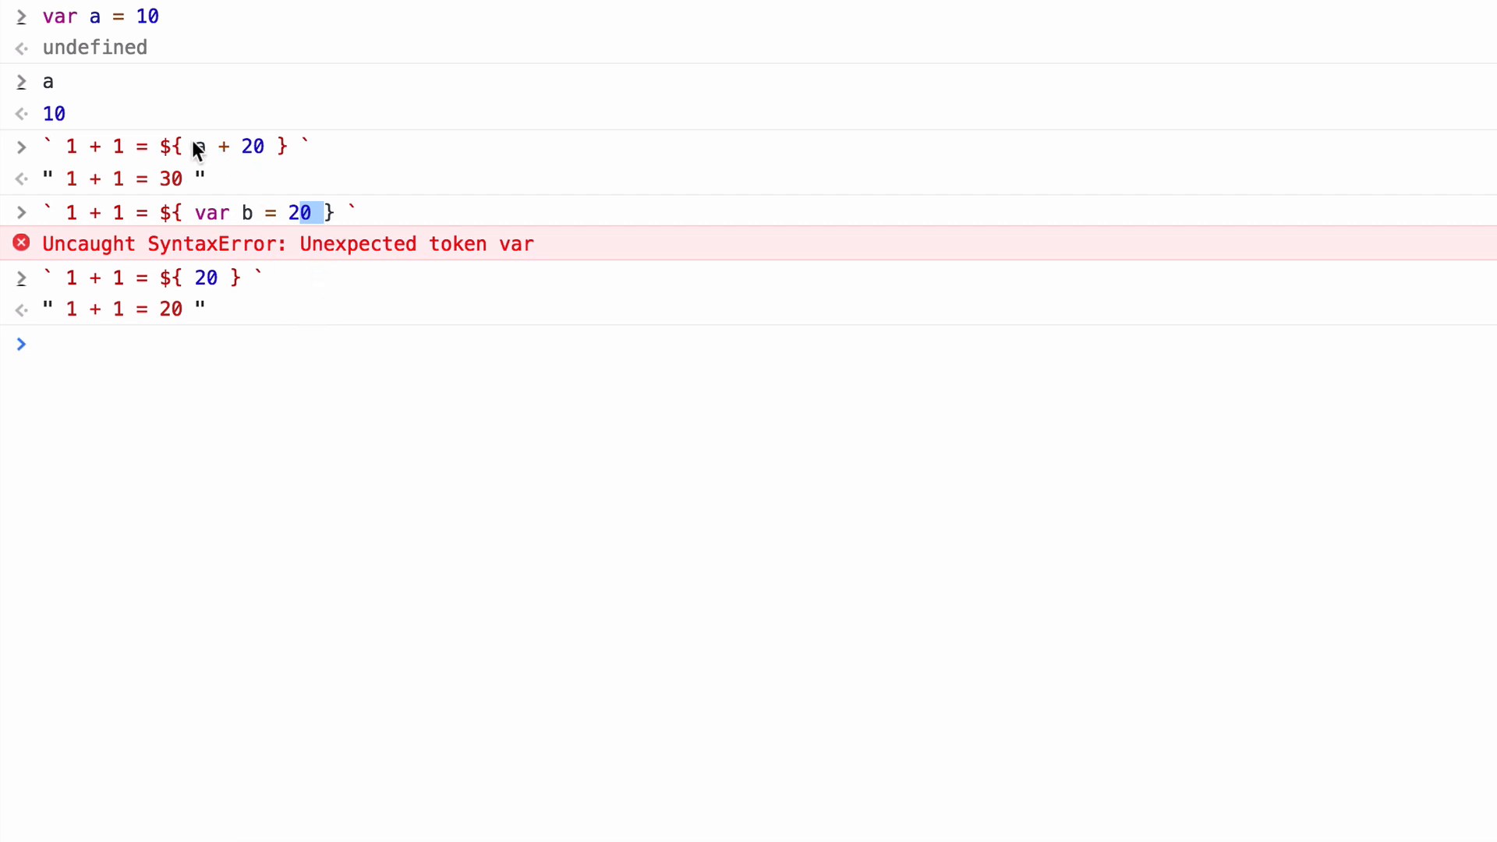
left_click_drag(191, 146, 271, 146)
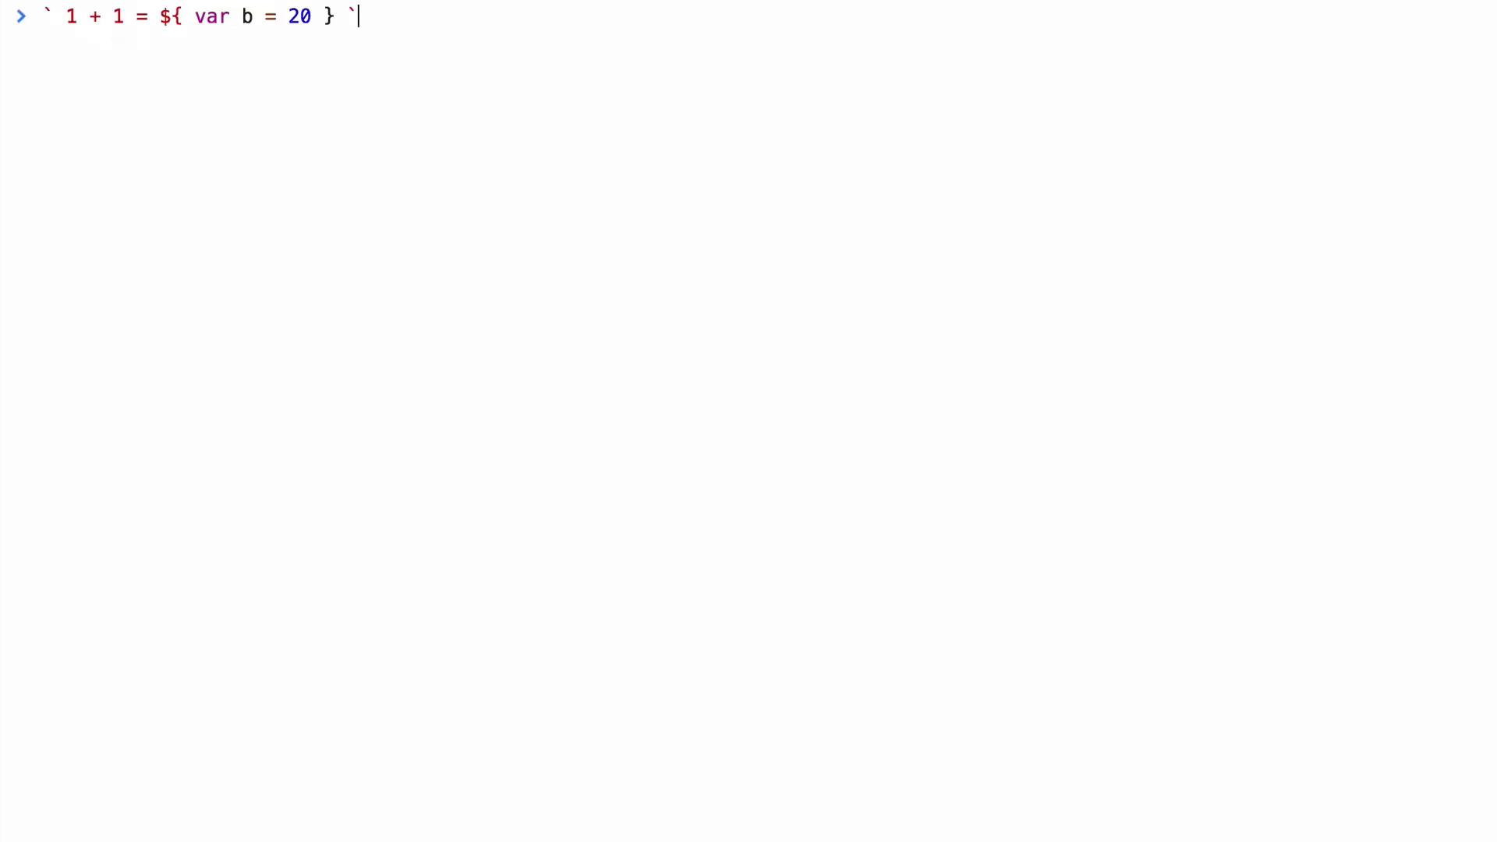
Step: Embed the array [1,20,30] in the literal, returning "1 + 1 = 1,20,30"
double_click(296, 16)
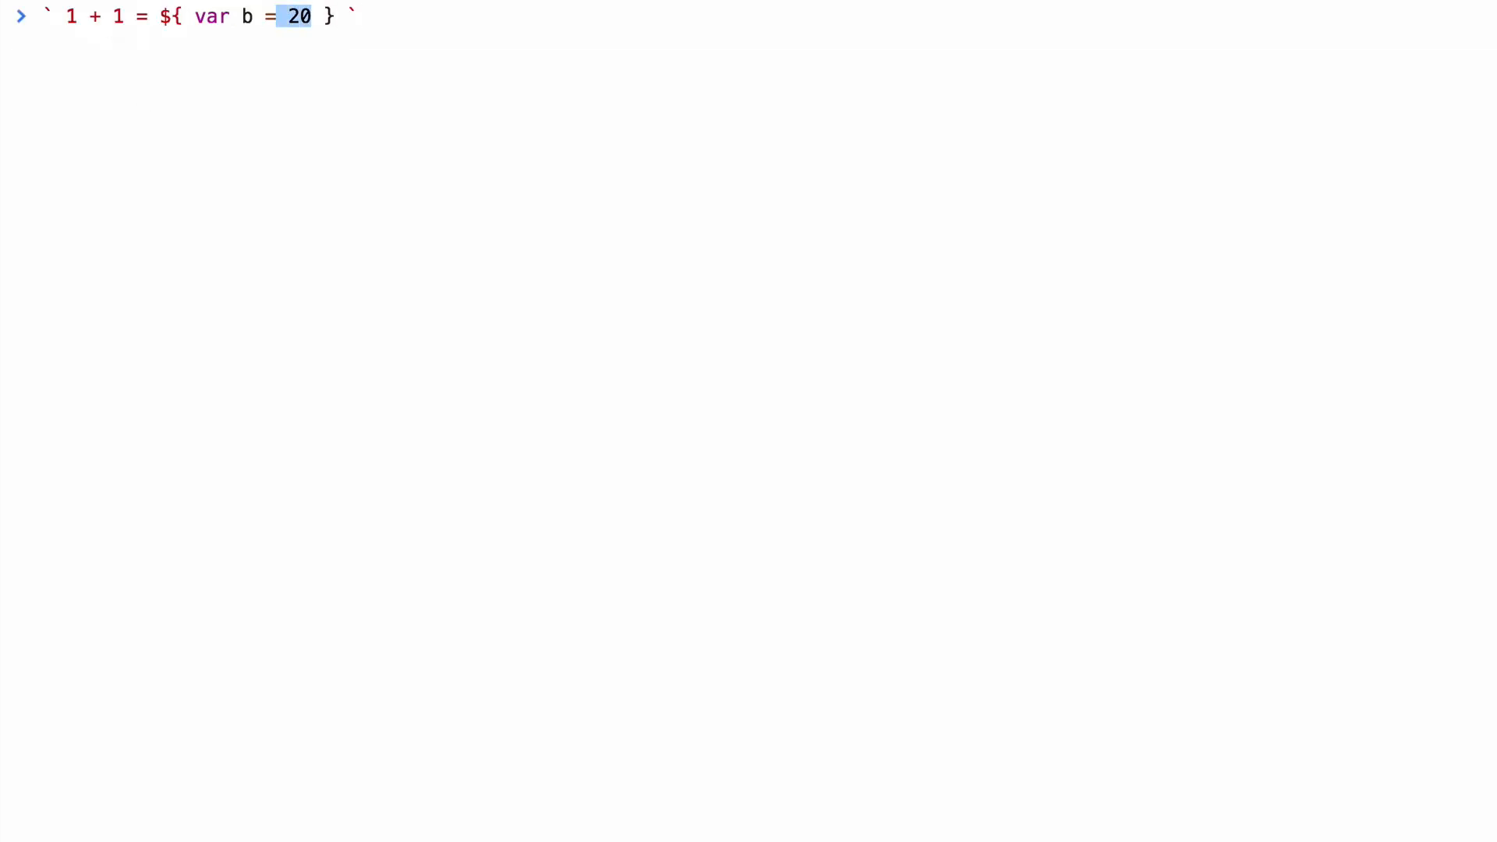
type("[1,20,]")
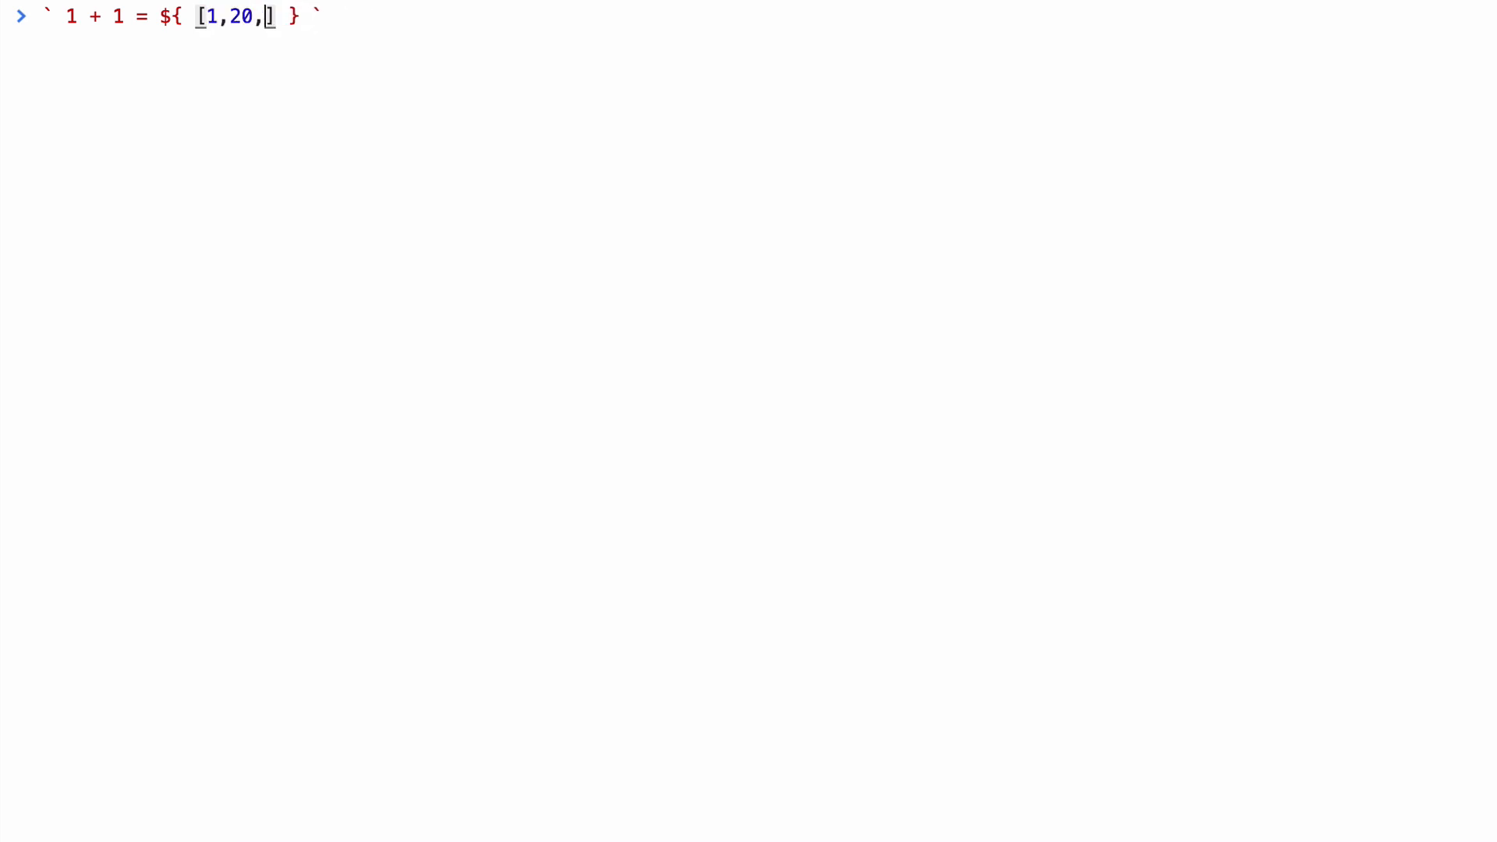
type("30")
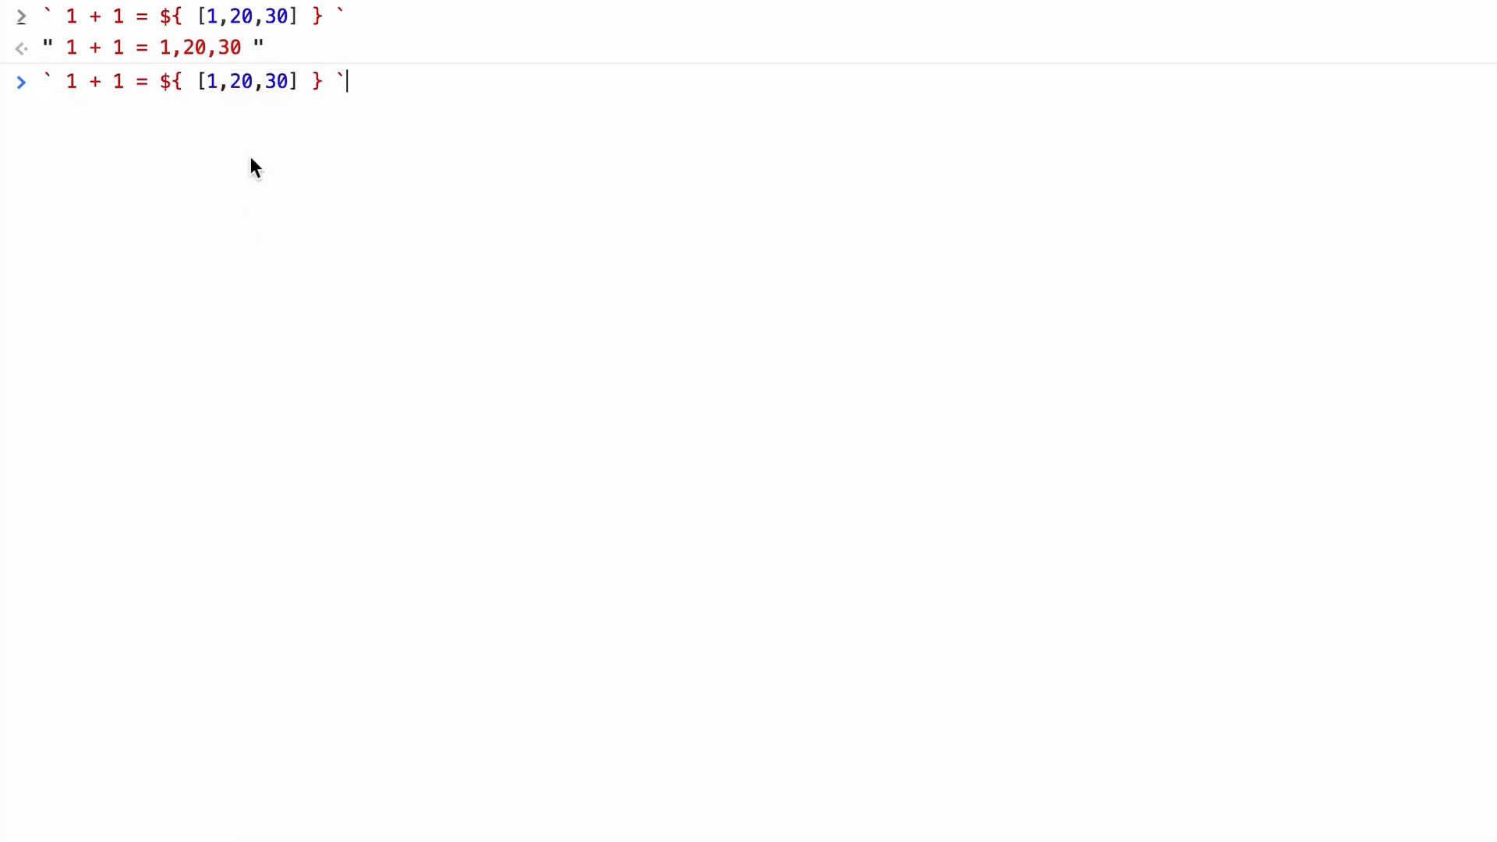
Step: Embed function addressName(){} in the literal, then evaluate addressName to get a ReferenceError
type("fu")
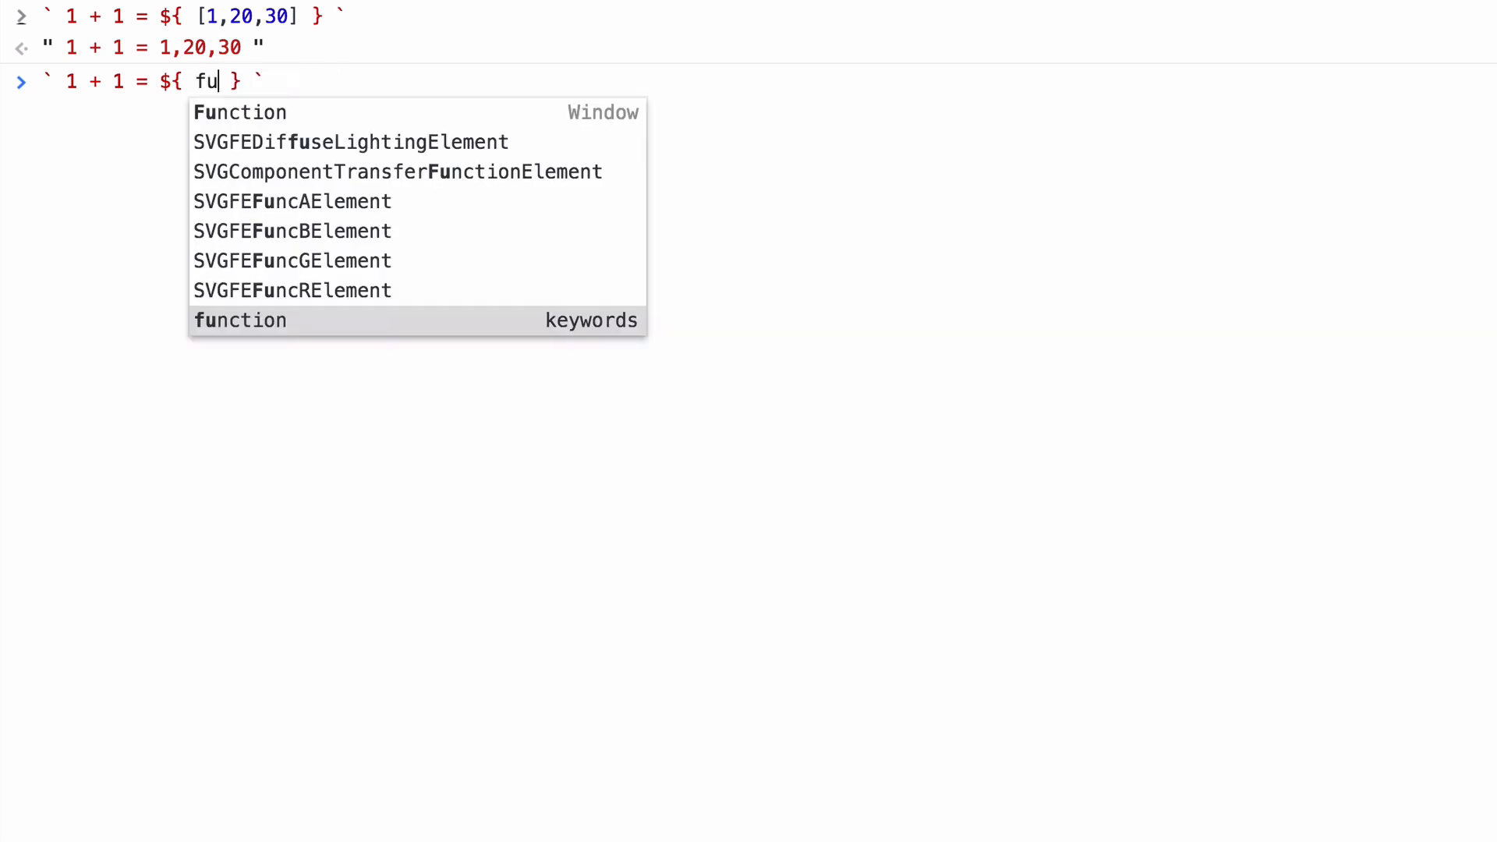
type("function ad")
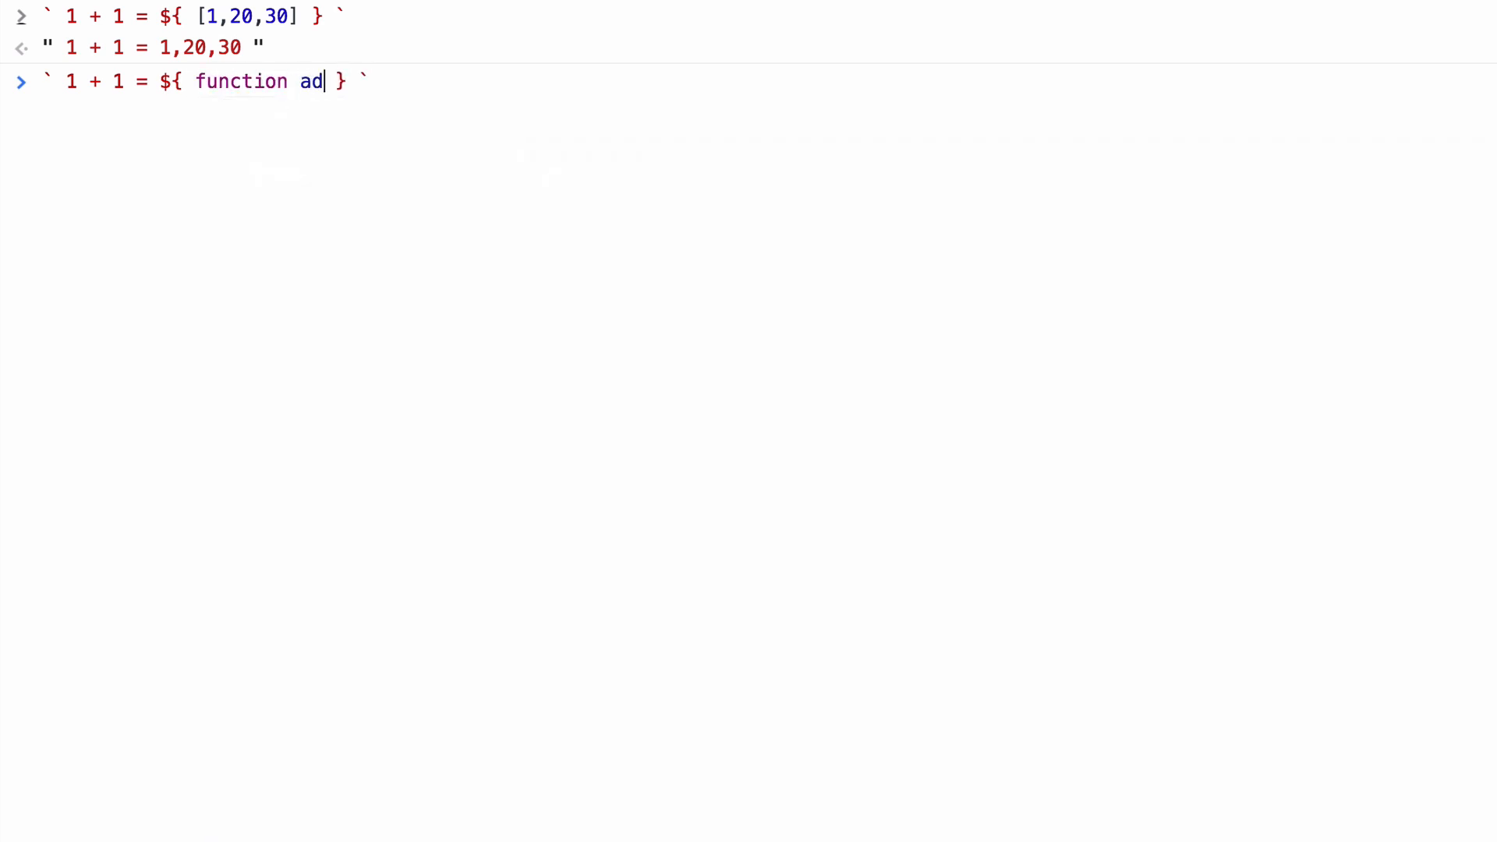
type("dressName")
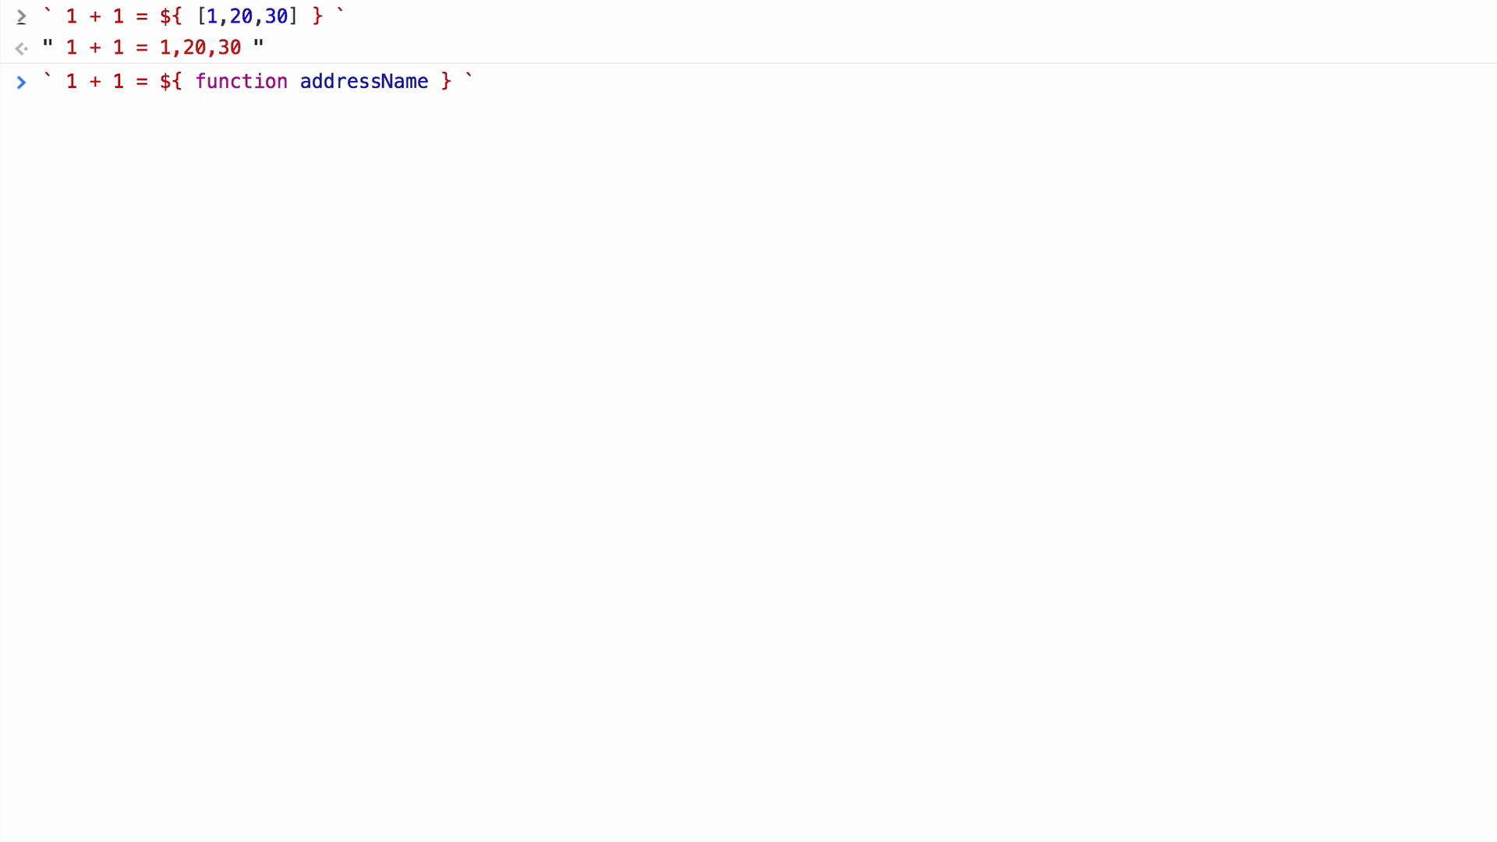
type("(){")
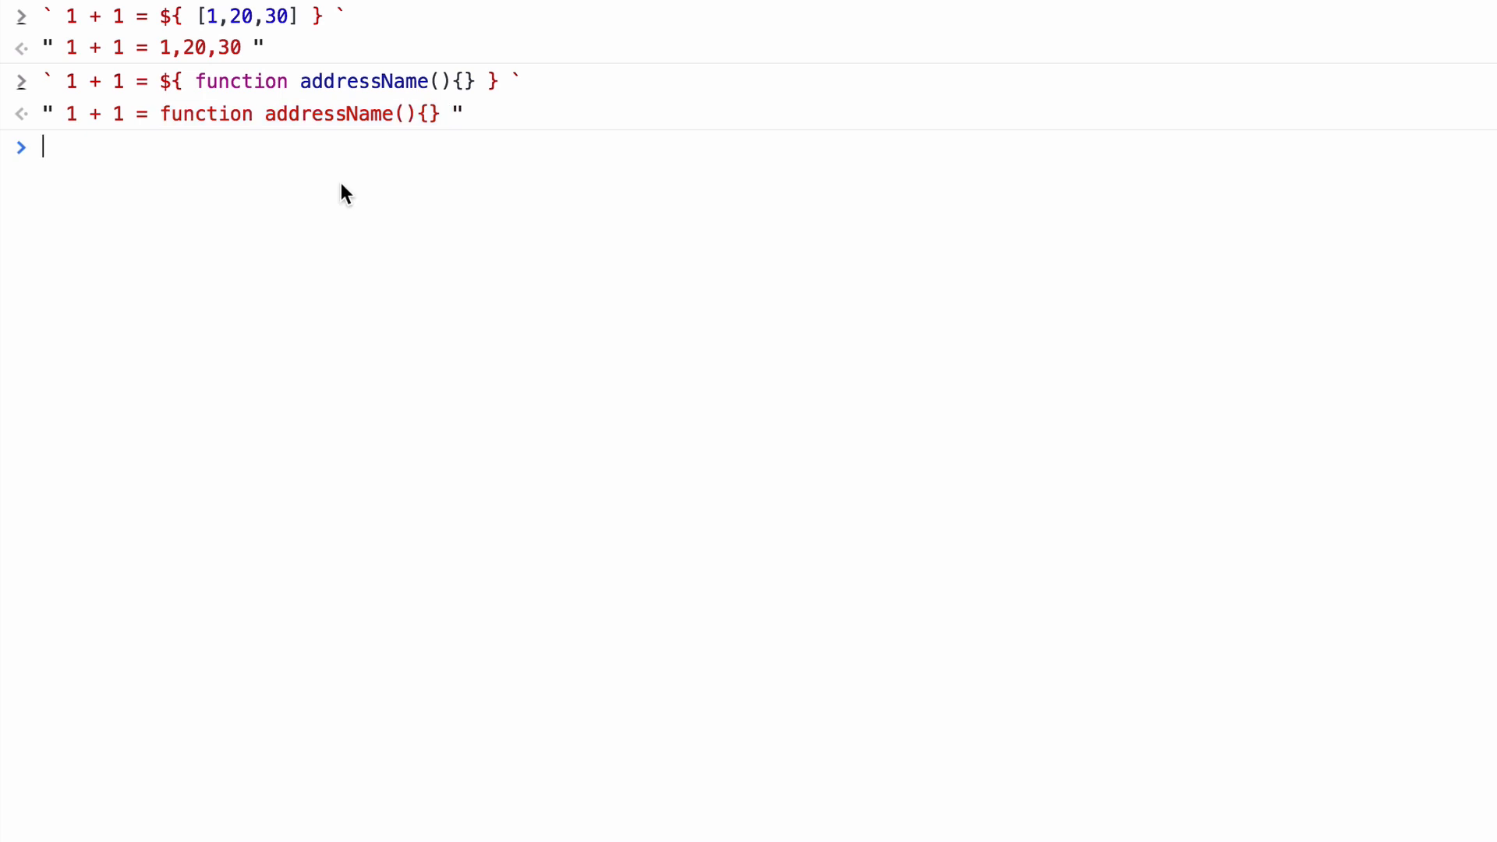
type("address")
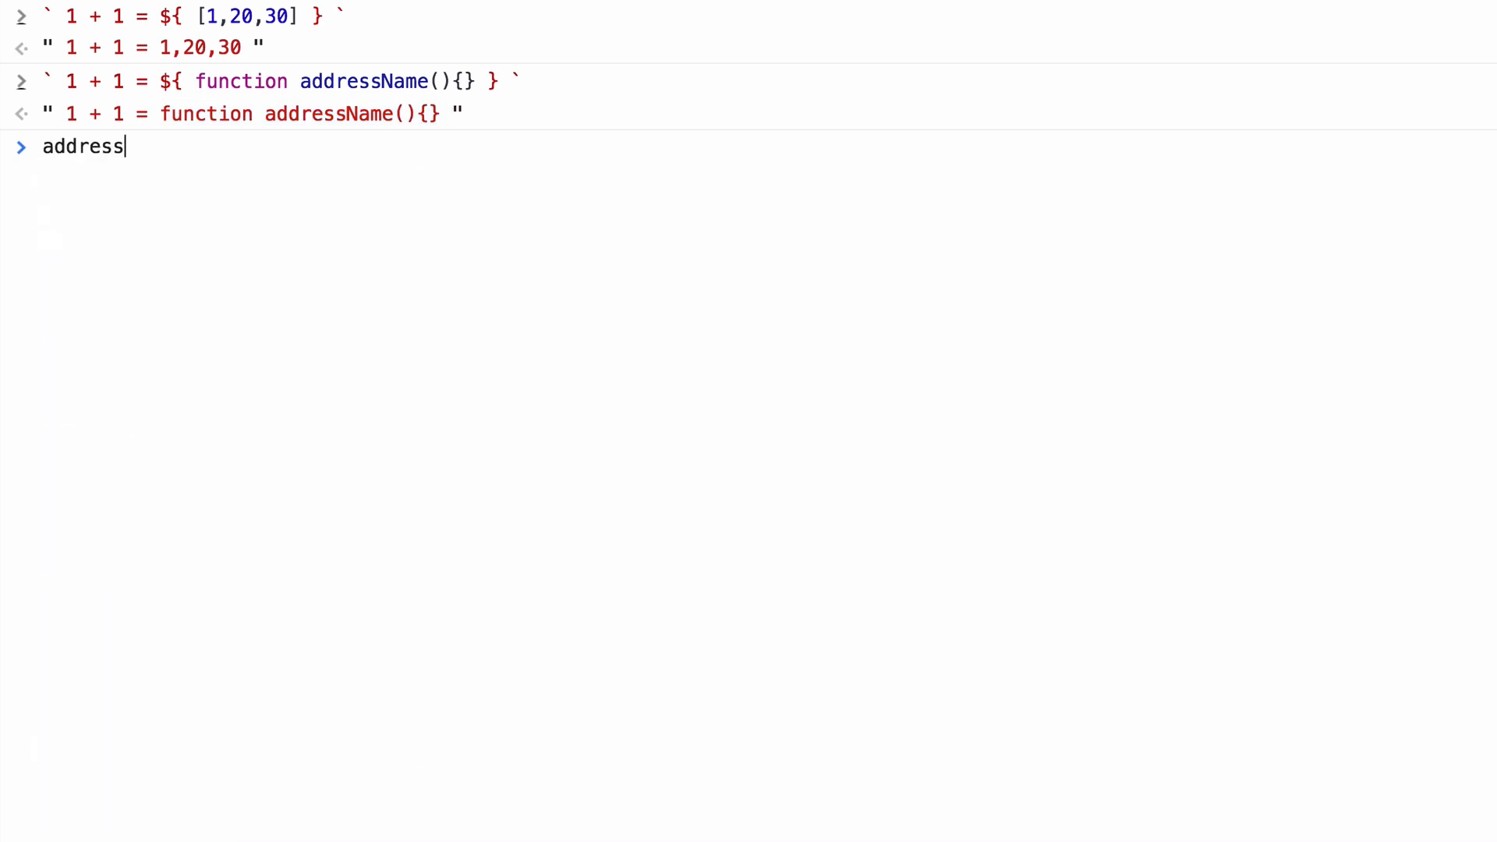
key("Return")
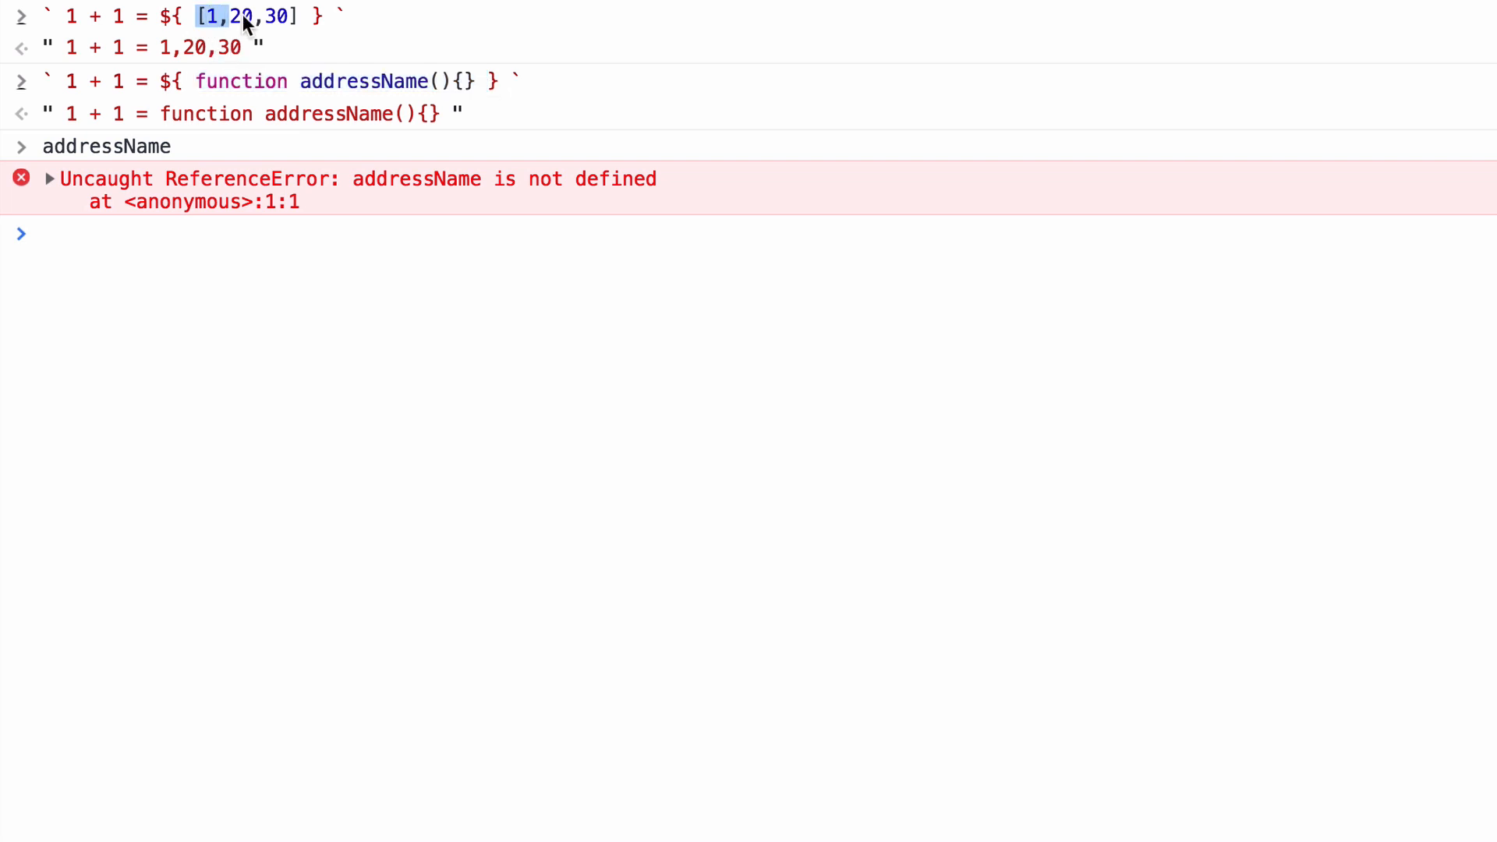
Step: Index the embedded array with [1] so the literal returns "1 + 1 = 20"
type("addressName")
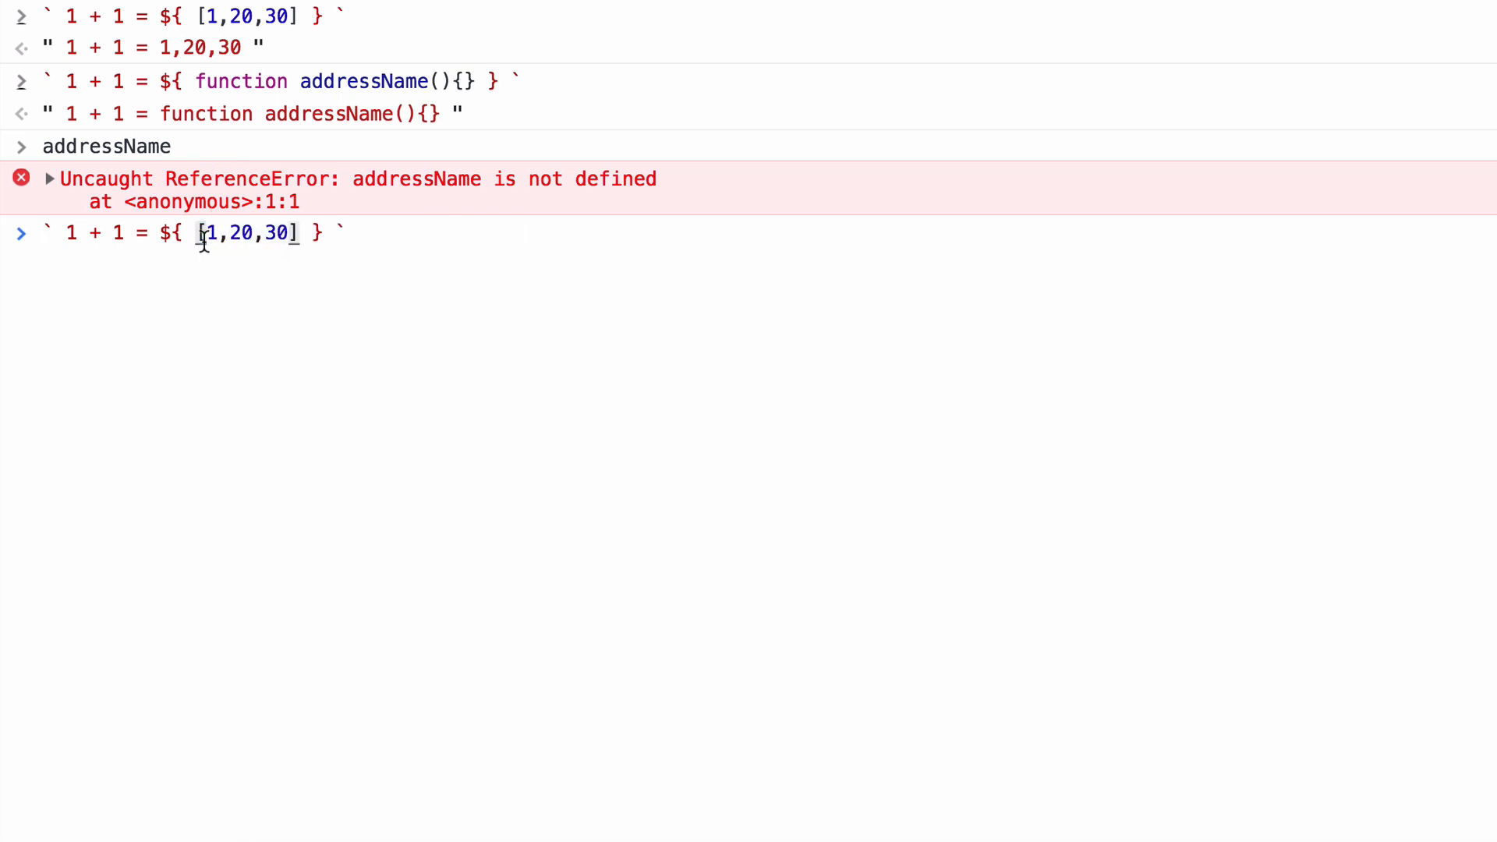
type("var")
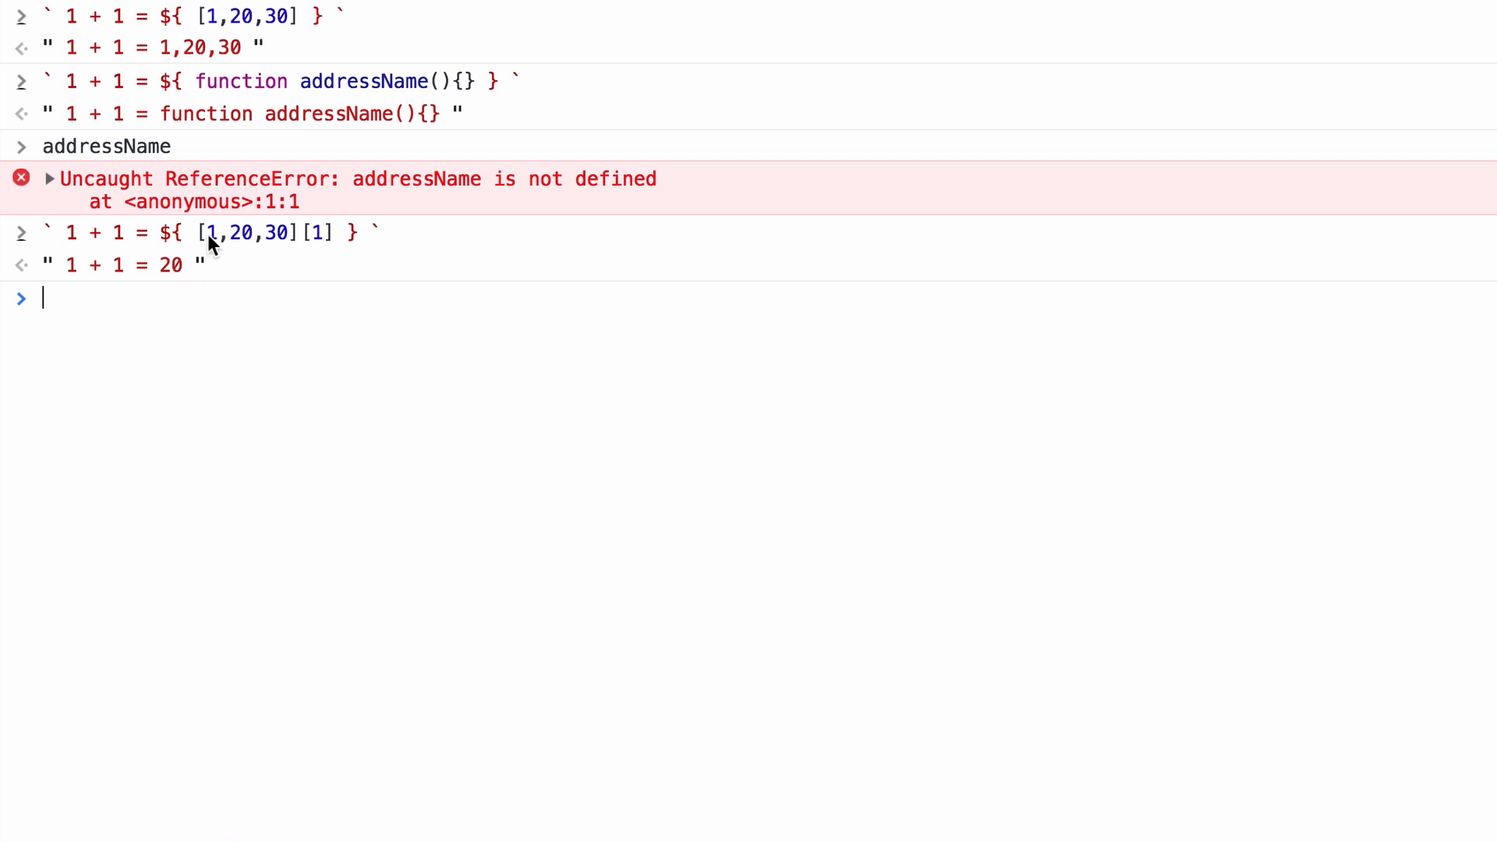
double_click(316, 232)
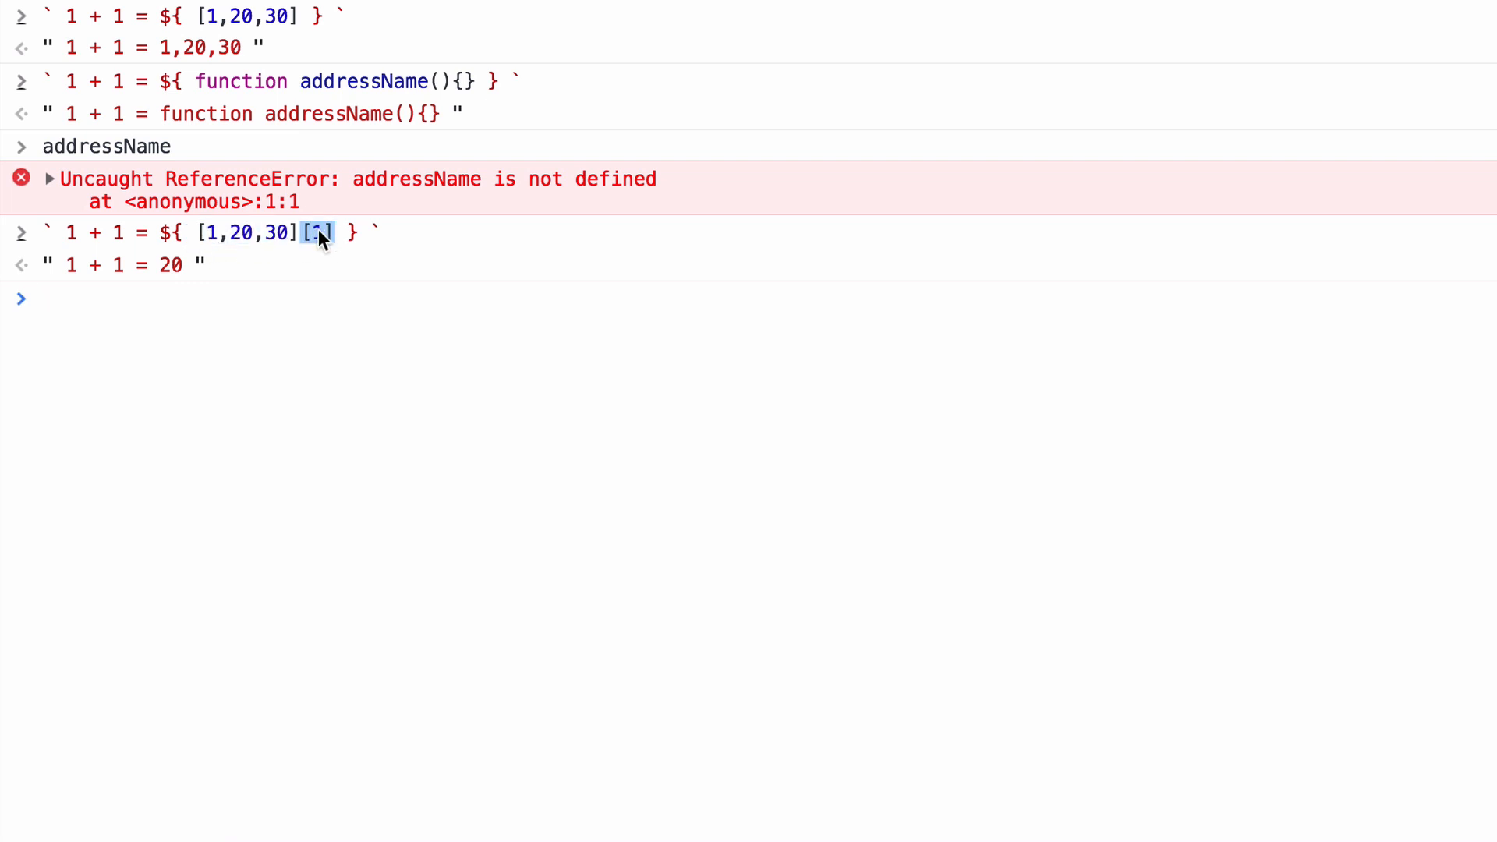
mouse_move(321, 242)
type("` 1 + 1 = ${ [1,20,30] } ")
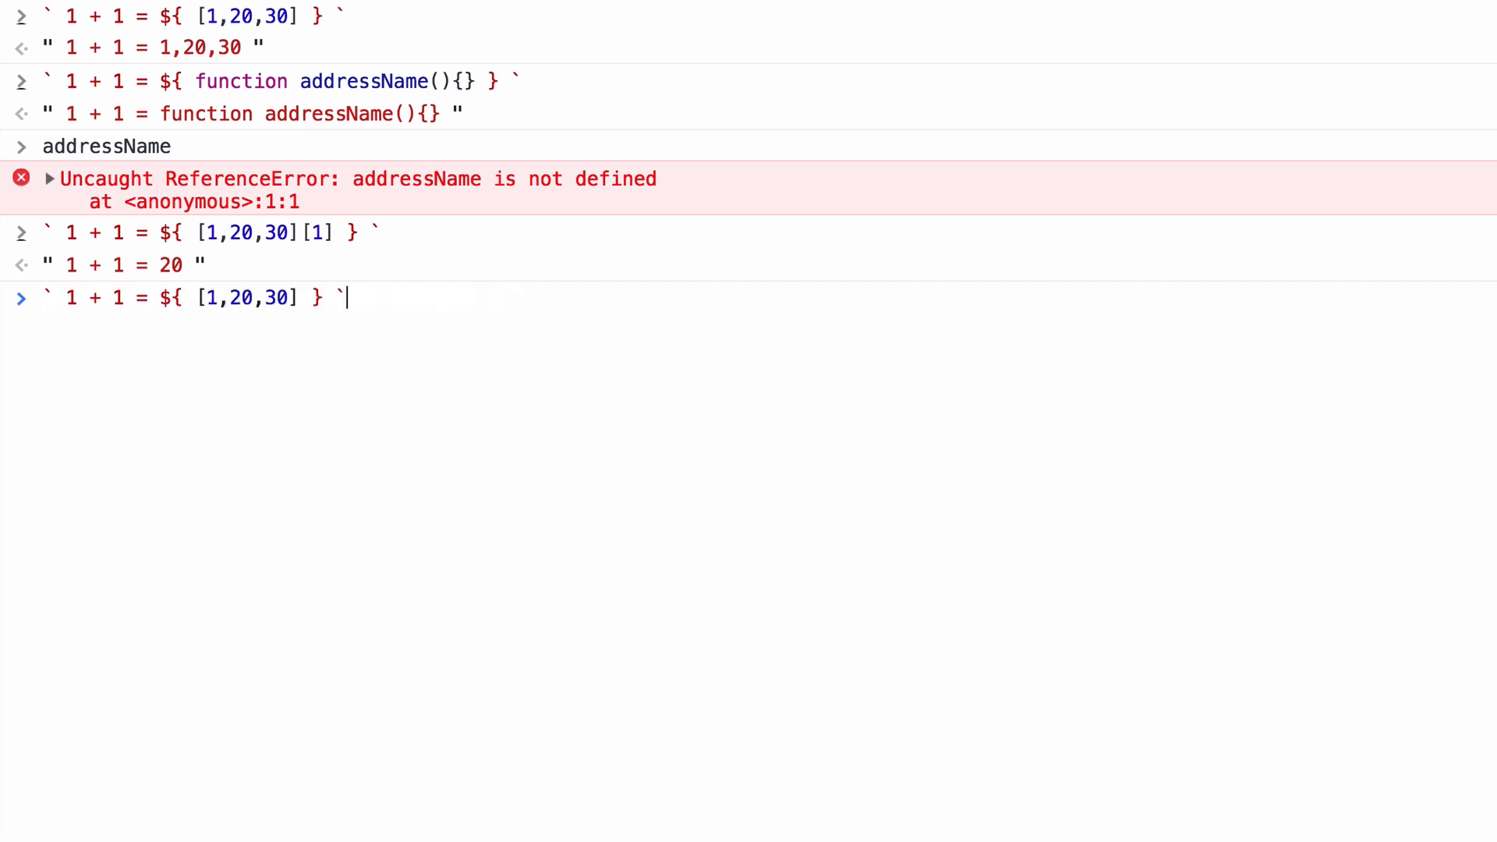
Step: Define object a as { "keyname": "value" }
type("a = {}")
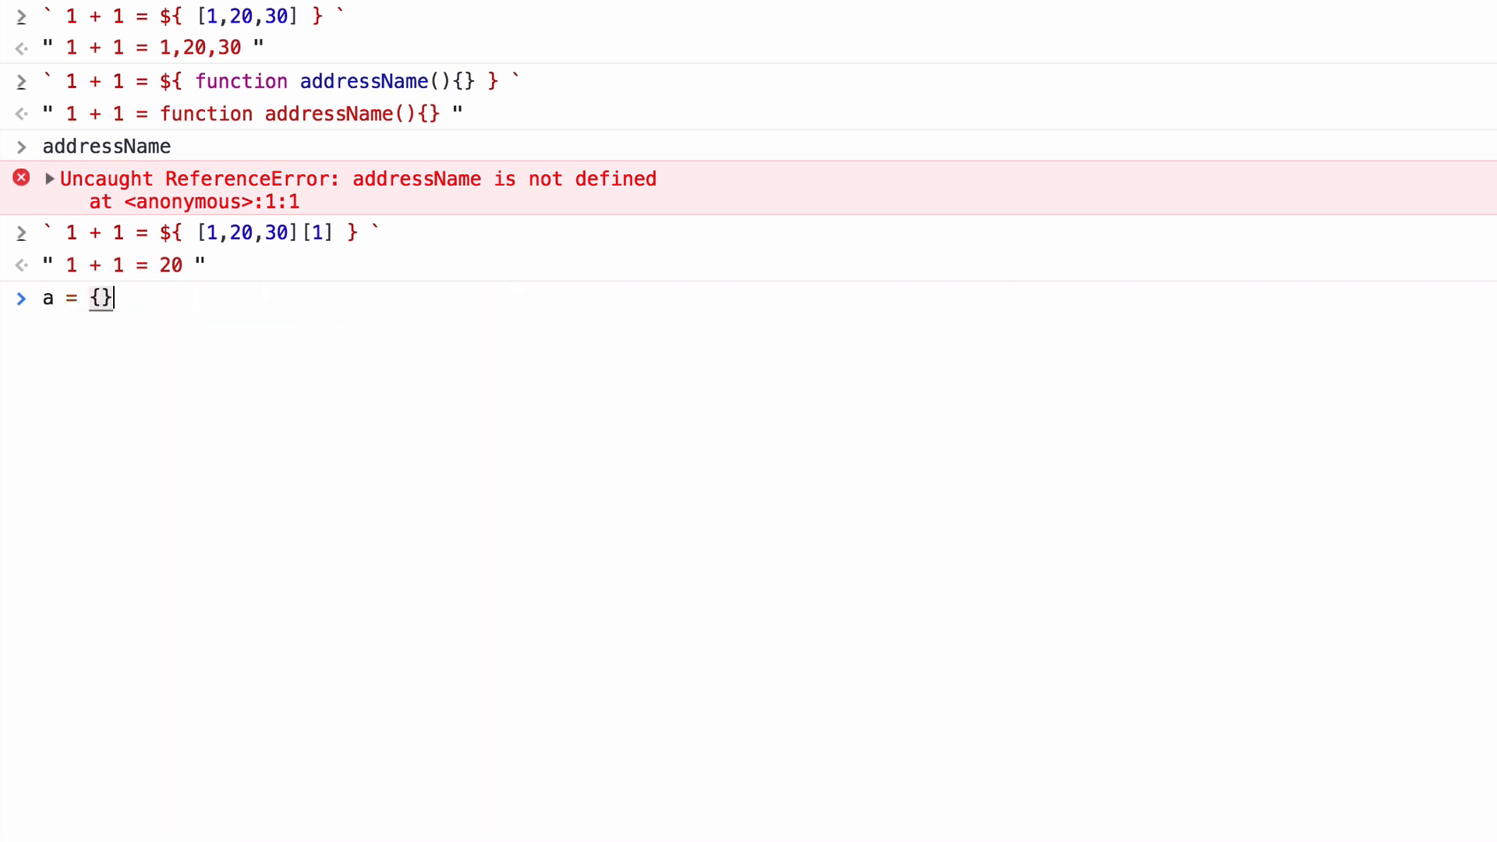
type("\"ke\"")
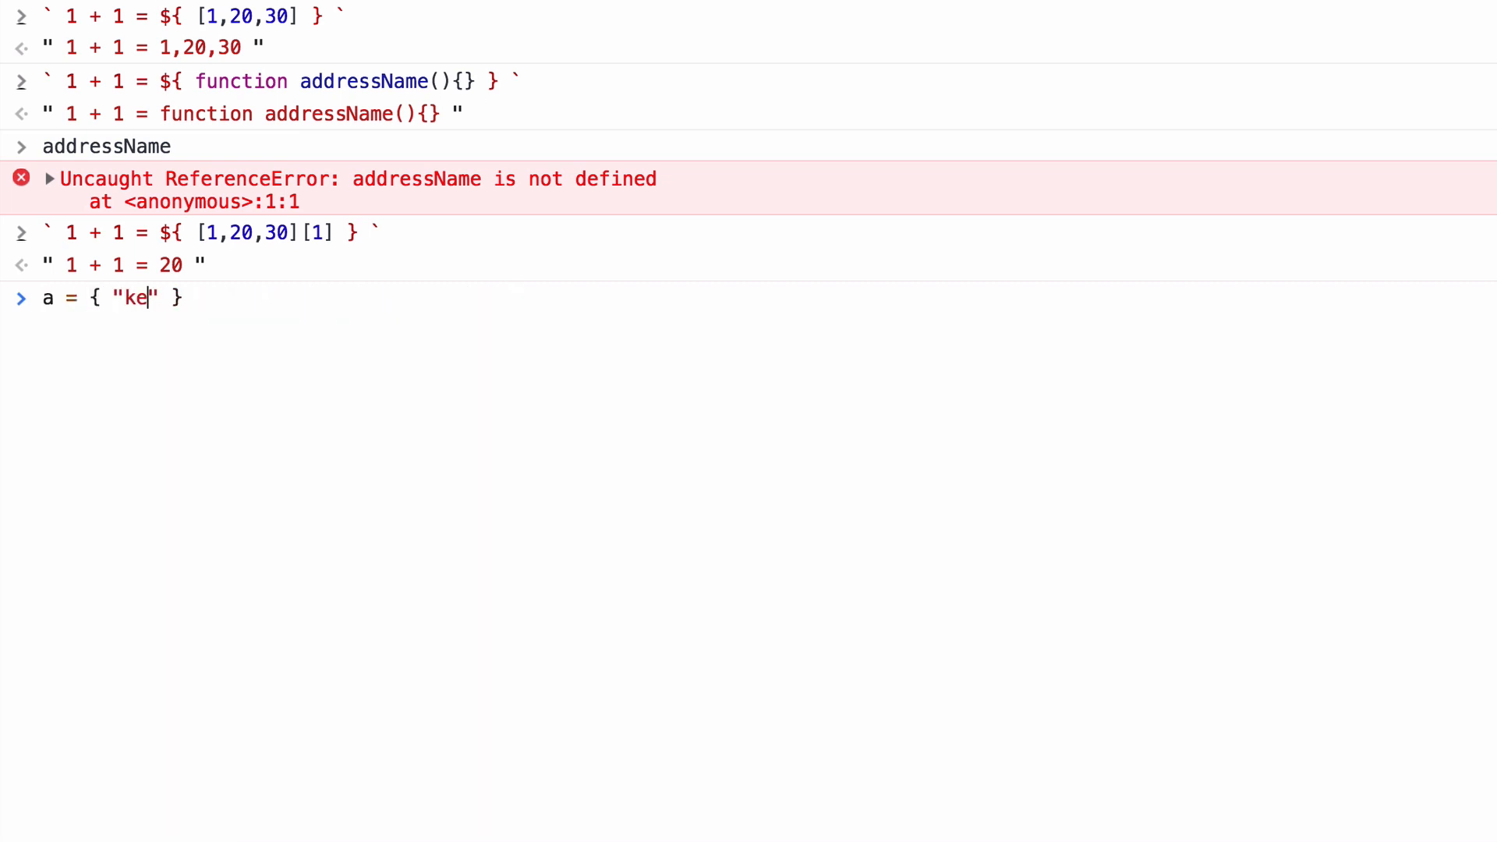
type("yname\": \"value")
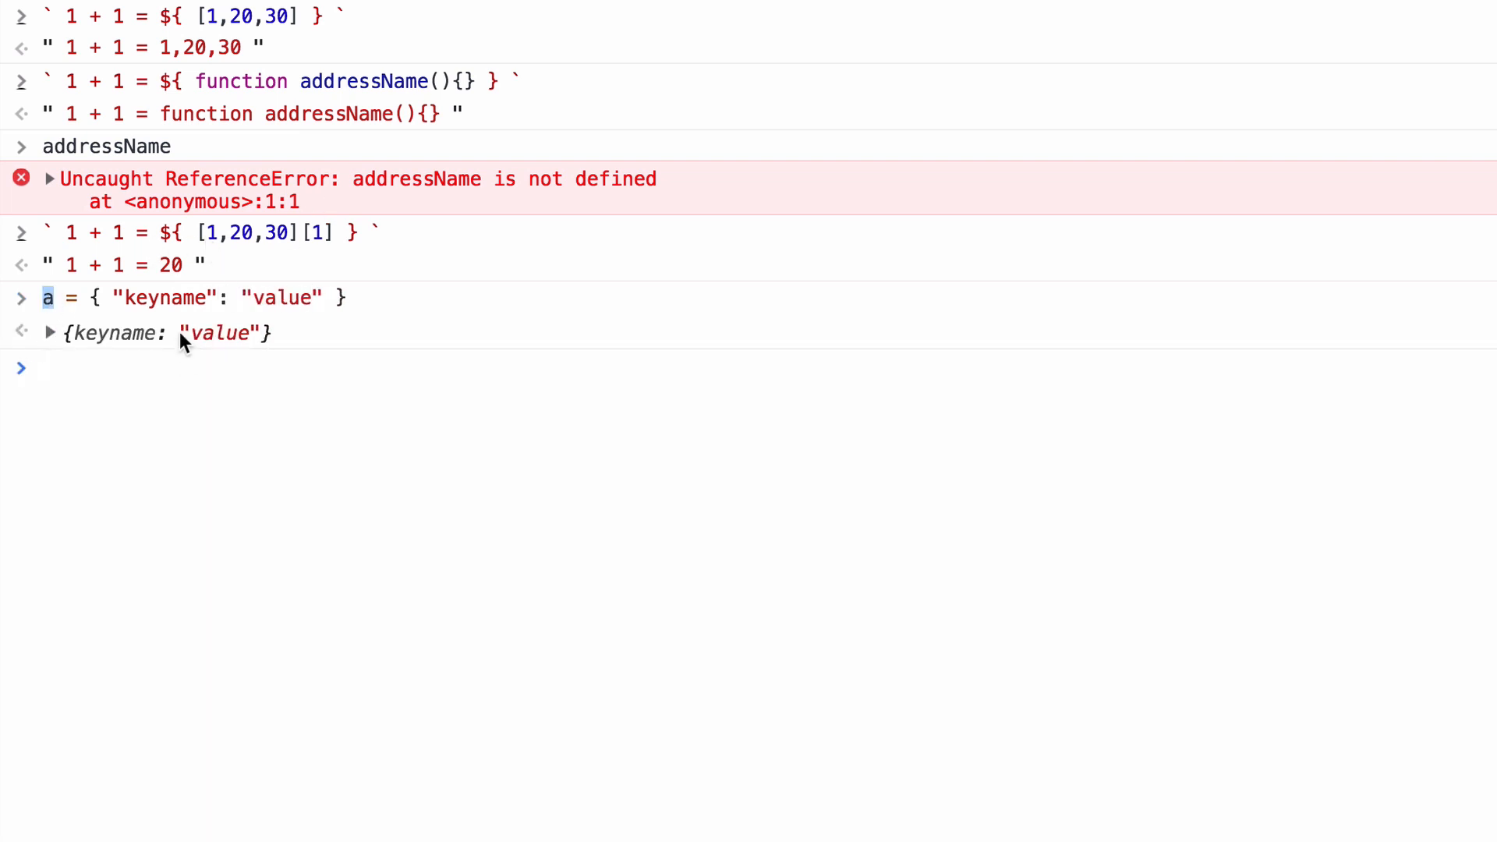
type("a = { \"keyname\": \"value\" }")
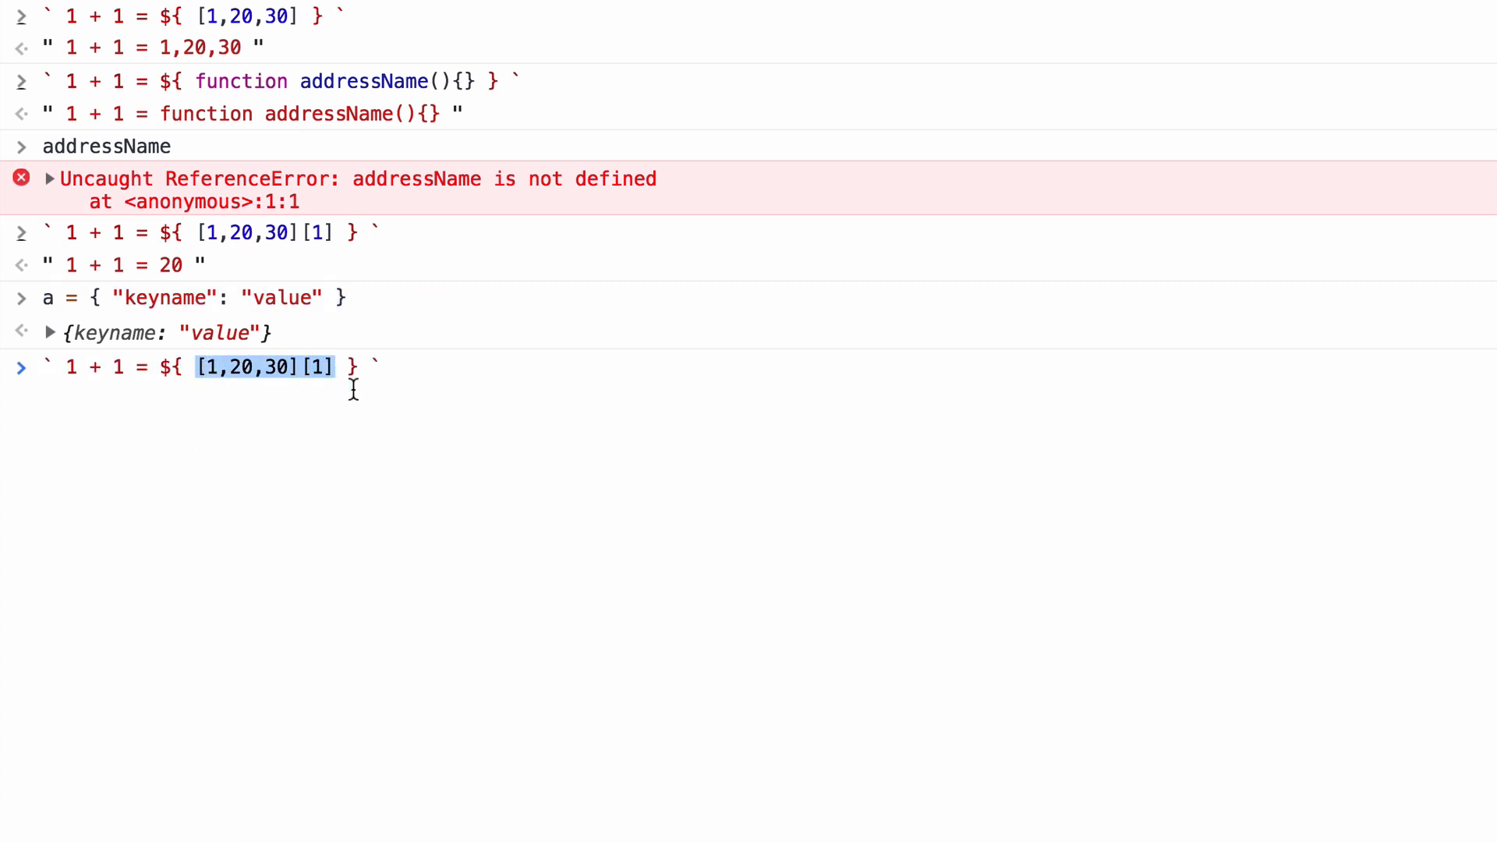
Step: Interpolate a.keyname in the literal, returning "1 + 1 = value", and retype it at the prompt
type("a.k")
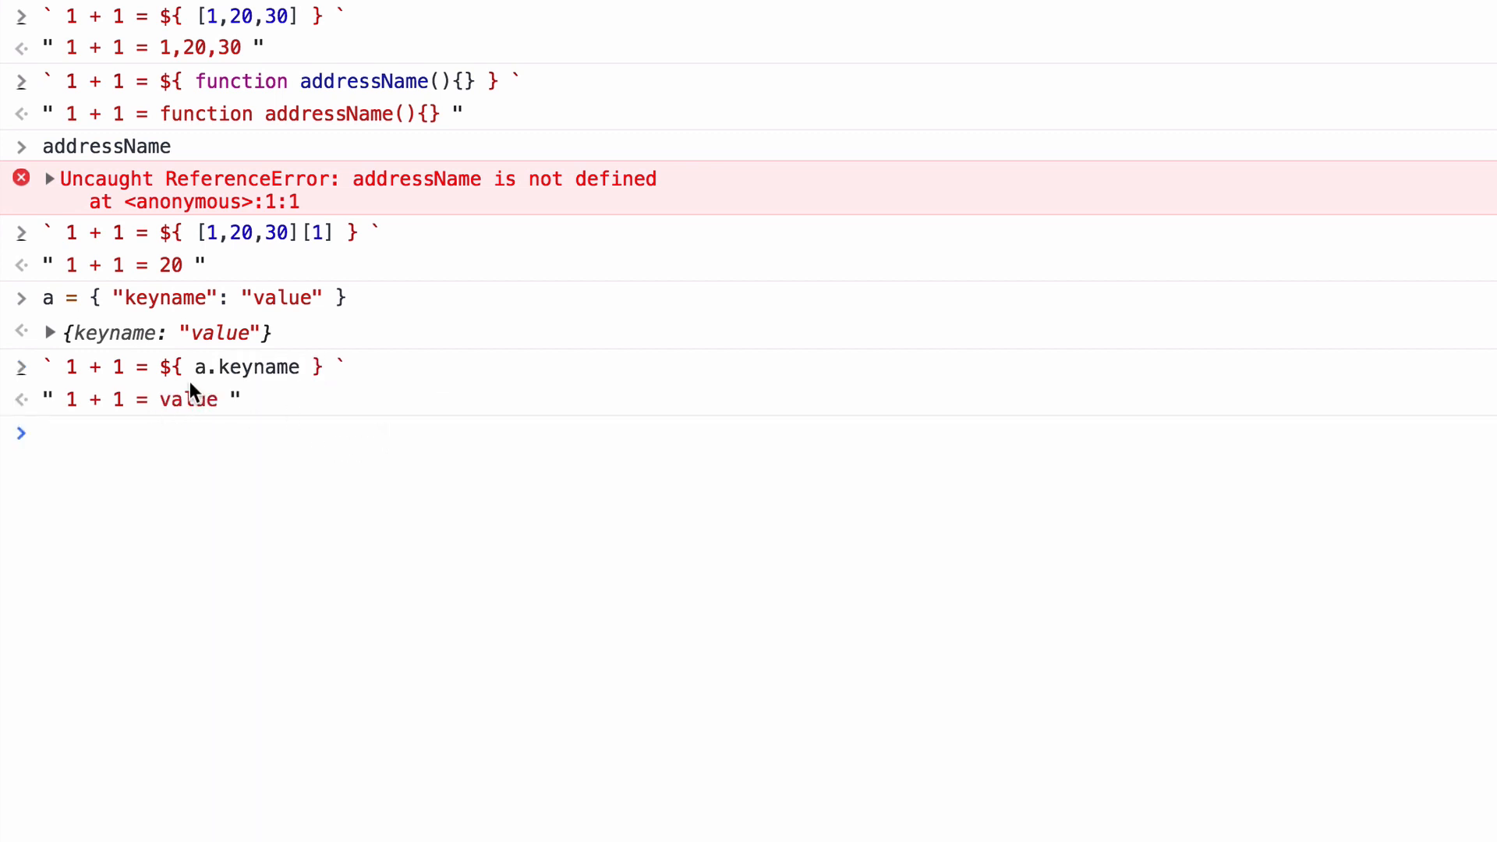
double_click(257, 367)
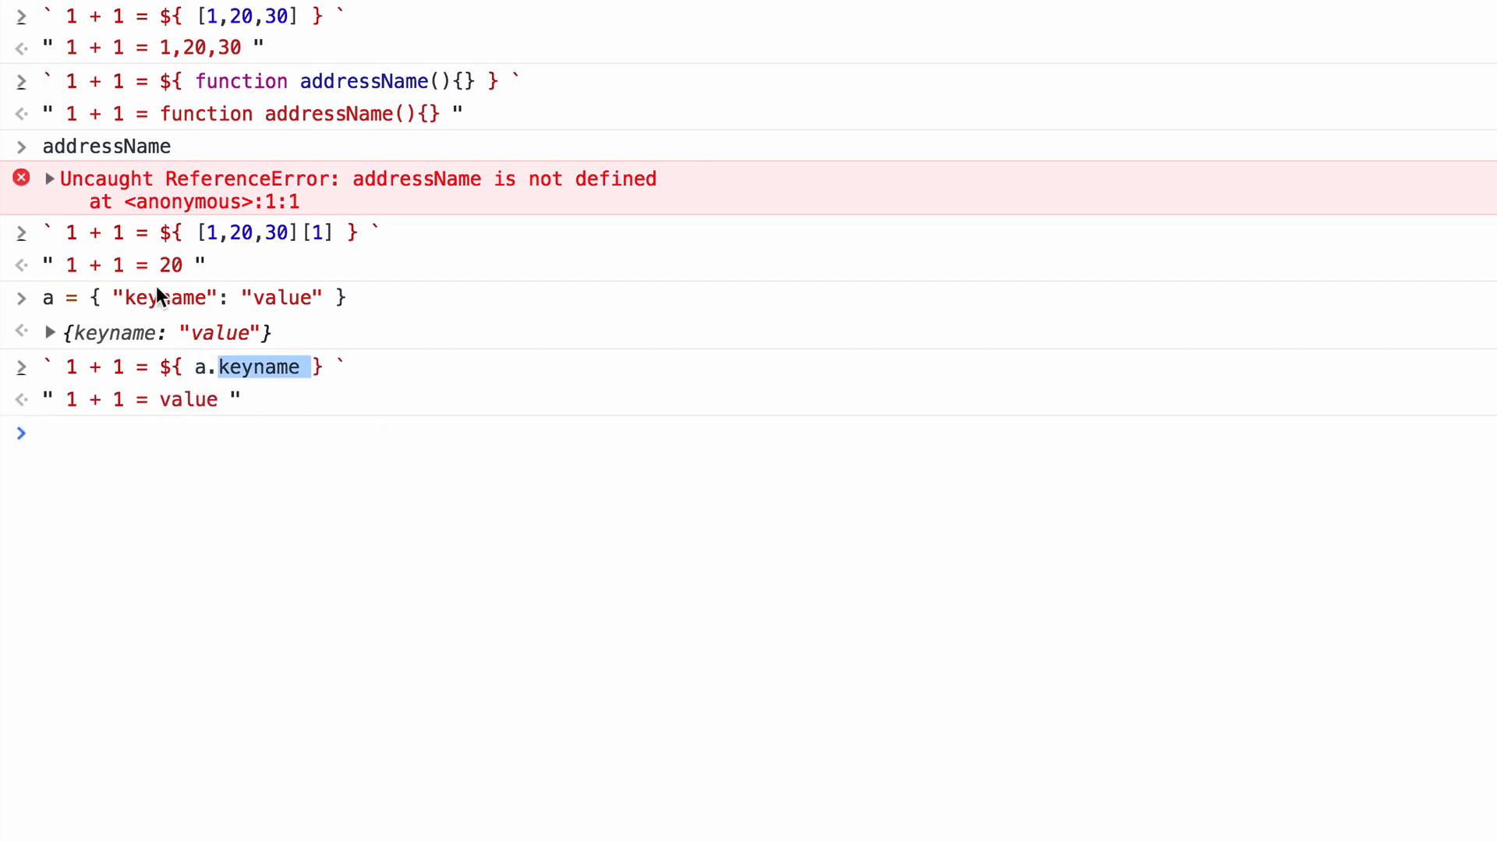
double_click(283, 296)
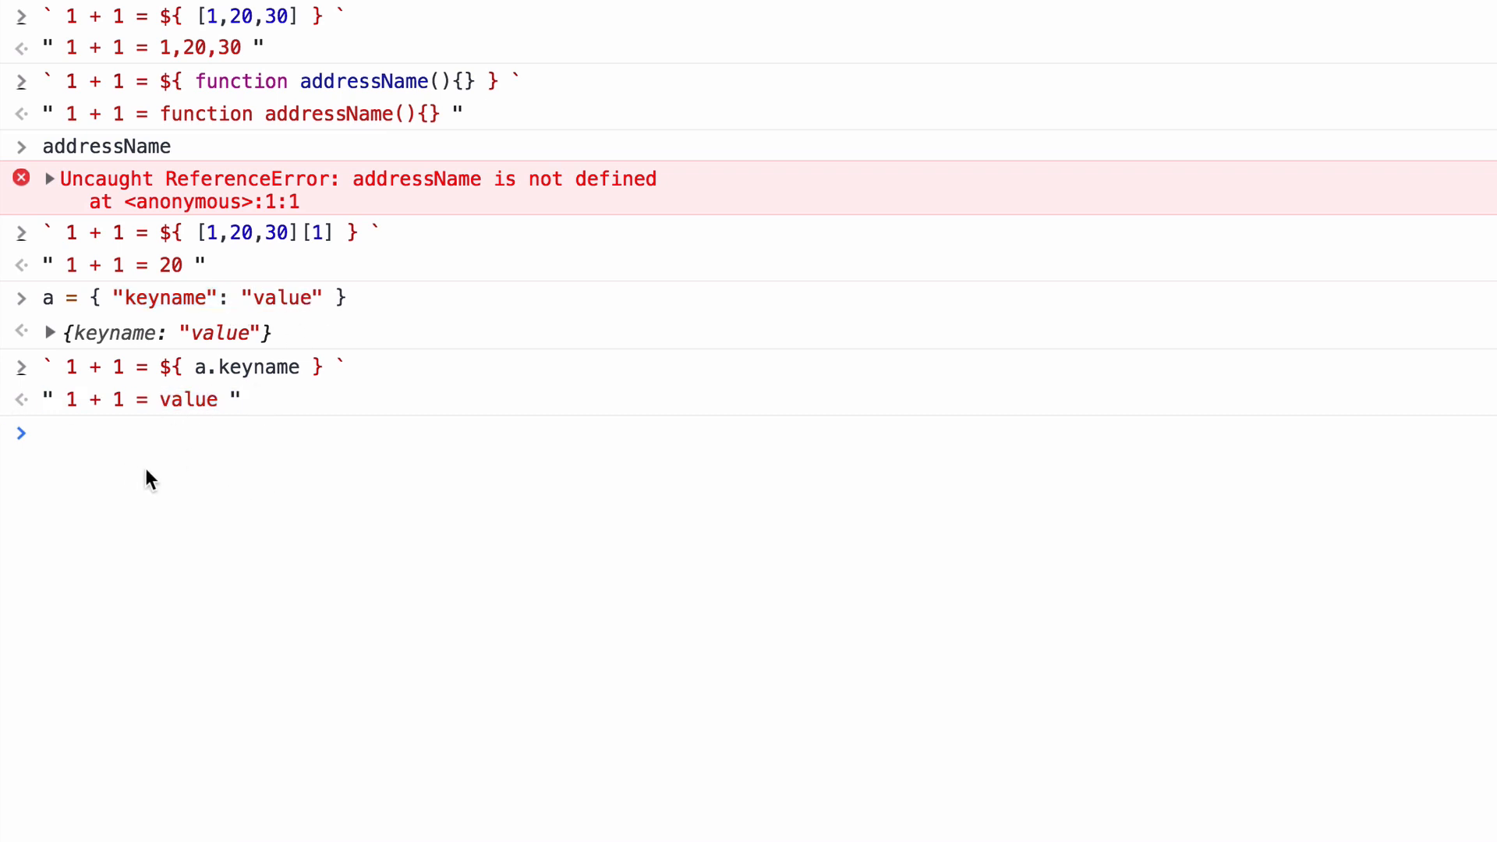
left_click(42, 432)
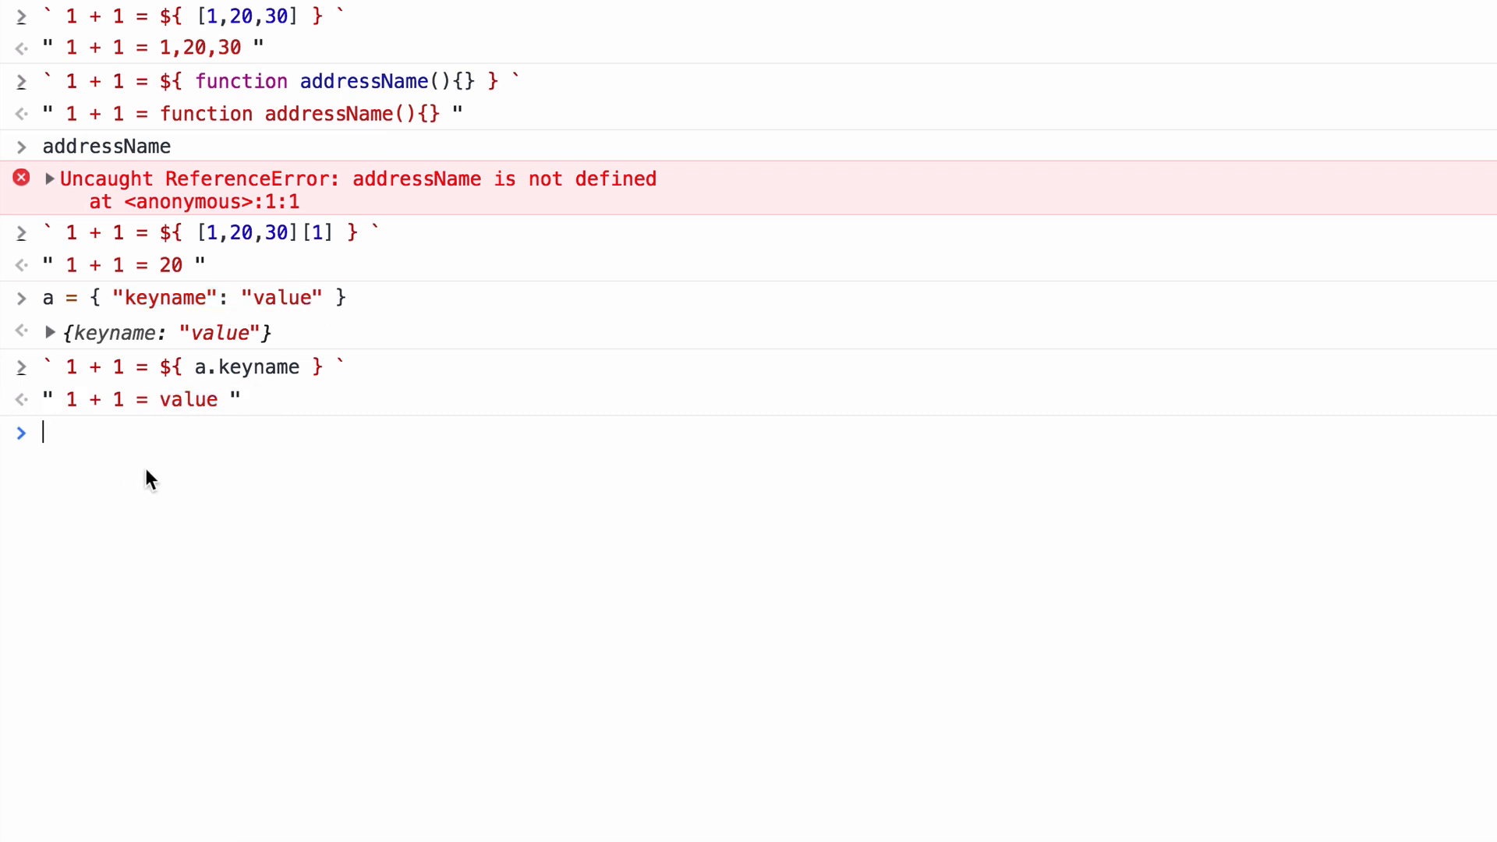
type("` 1 + 1 = ${ a.keyname } `")
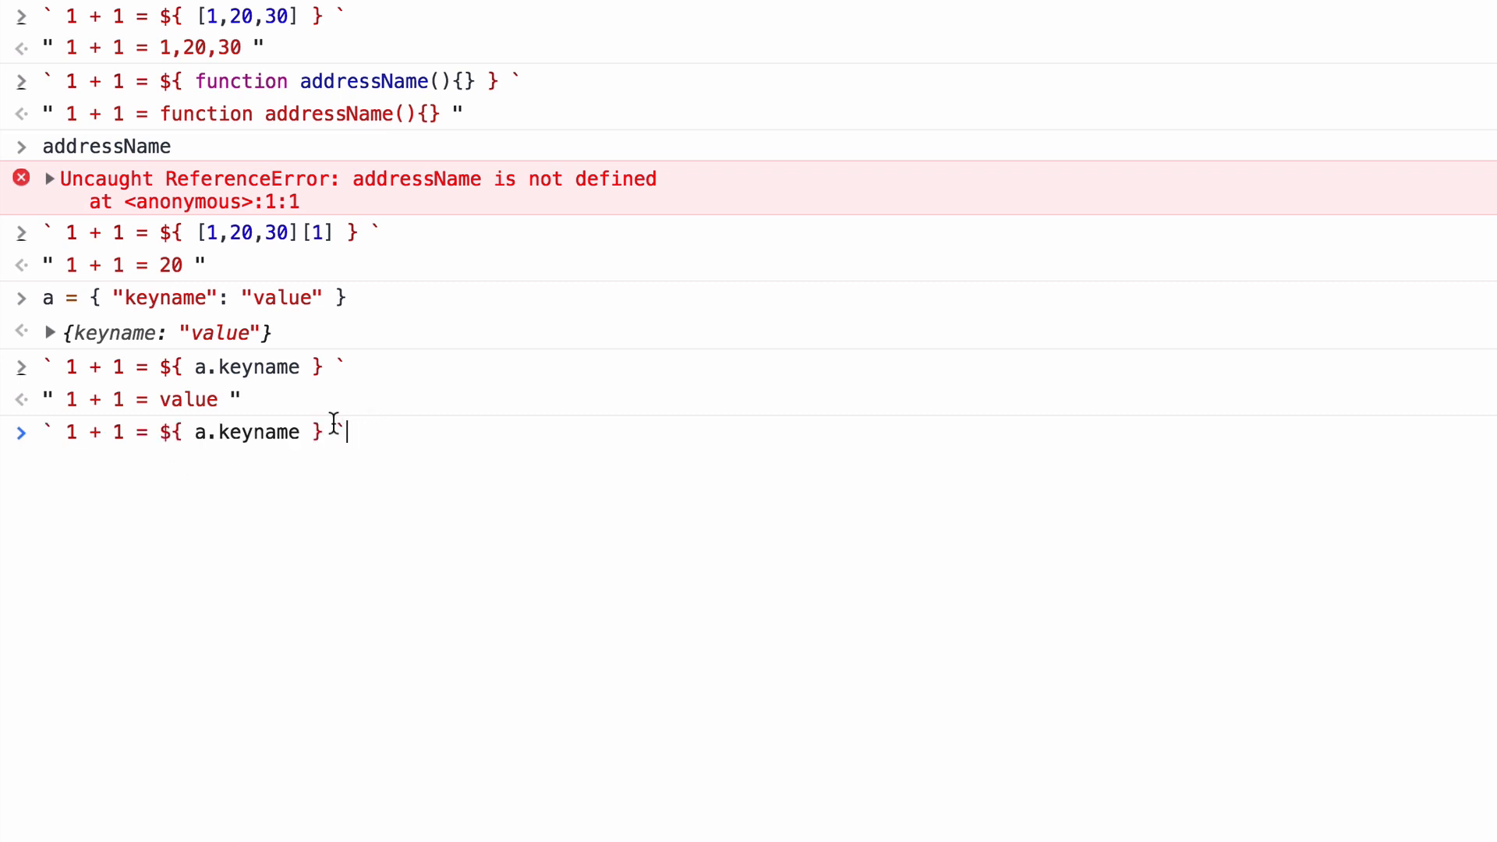
Step: Embed both [1,20,30][1] and a.keyname, returning "1 + 1 = 20 and as well value"
double_click(243, 432)
type("[1,20,30][1")
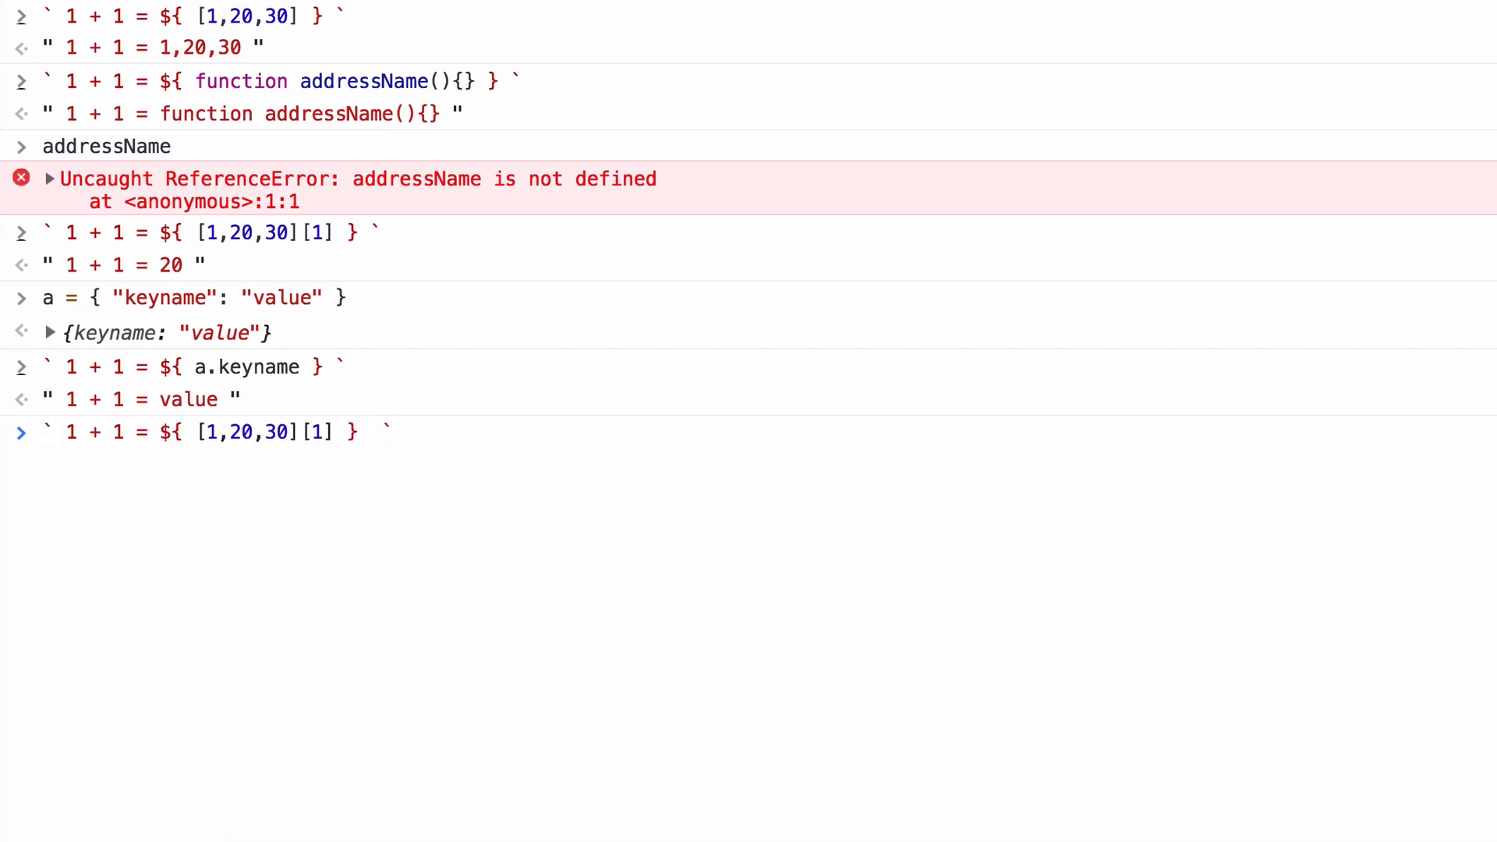
type("and as well ${ a.keyname")
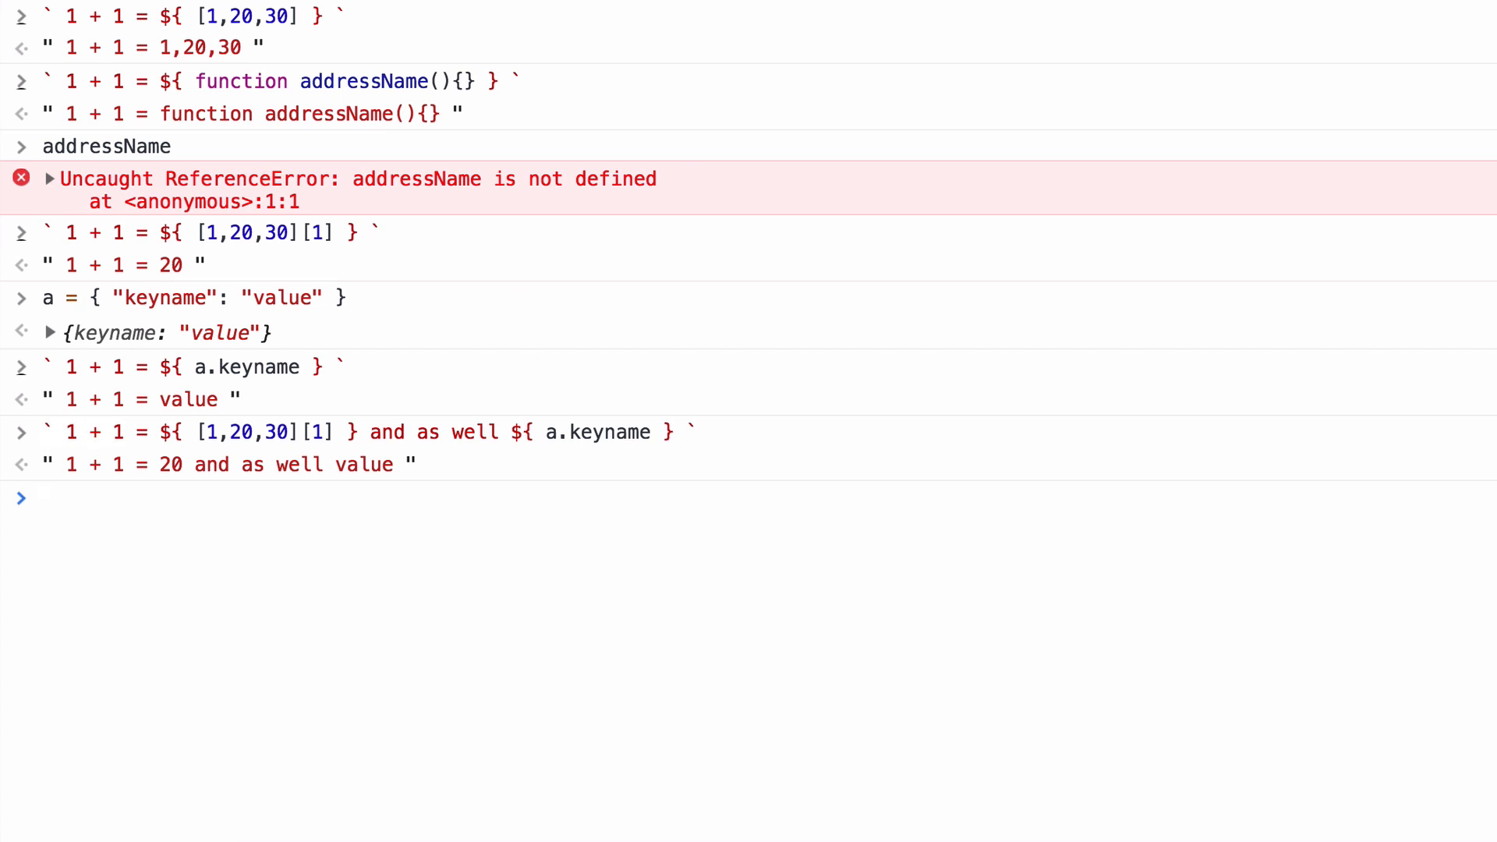
type("'' \"\" ++++++++")
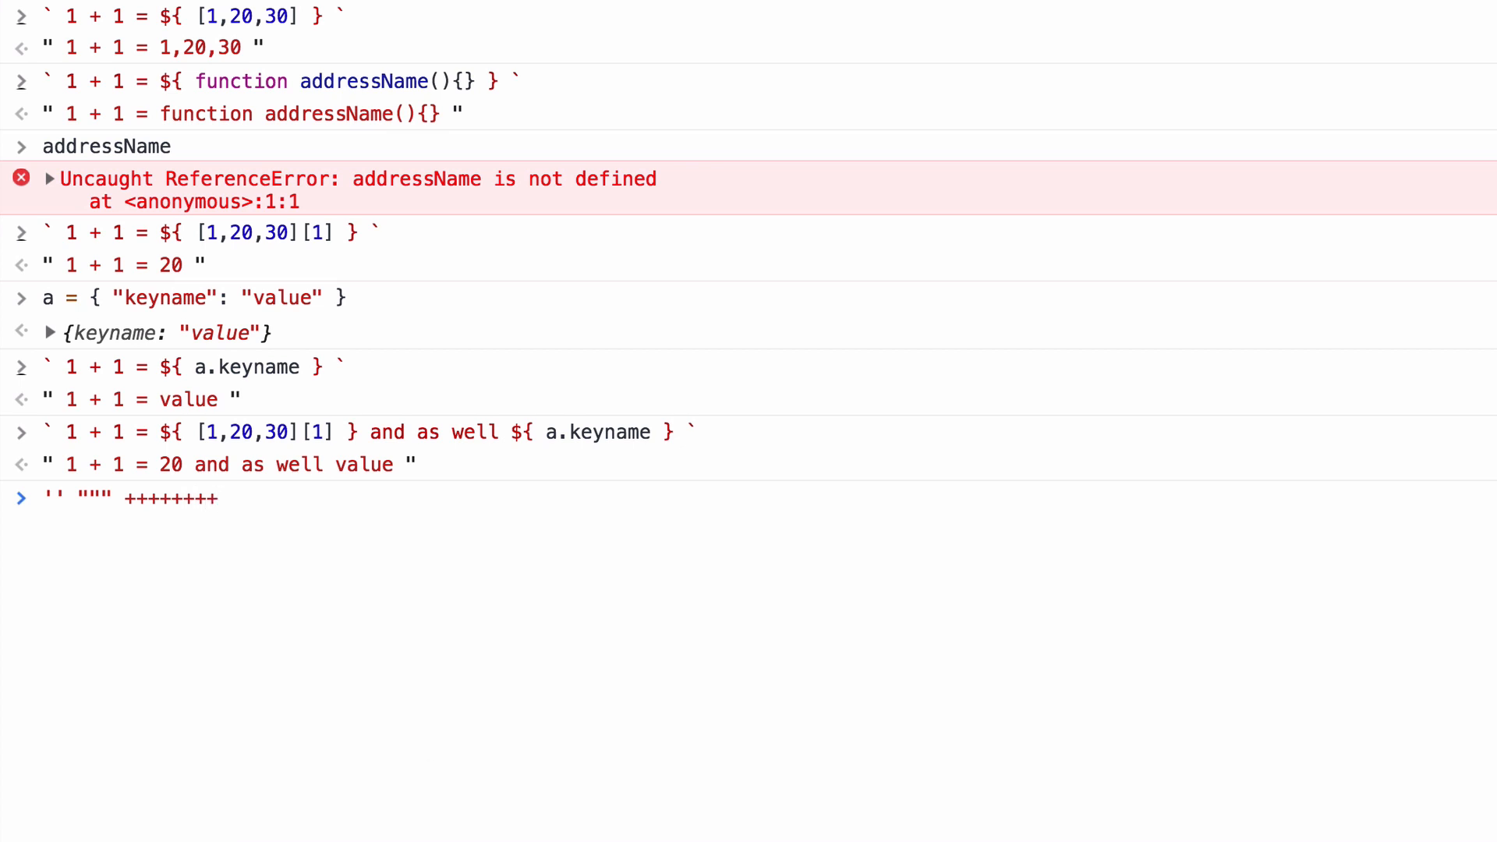
left_click(368, 432)
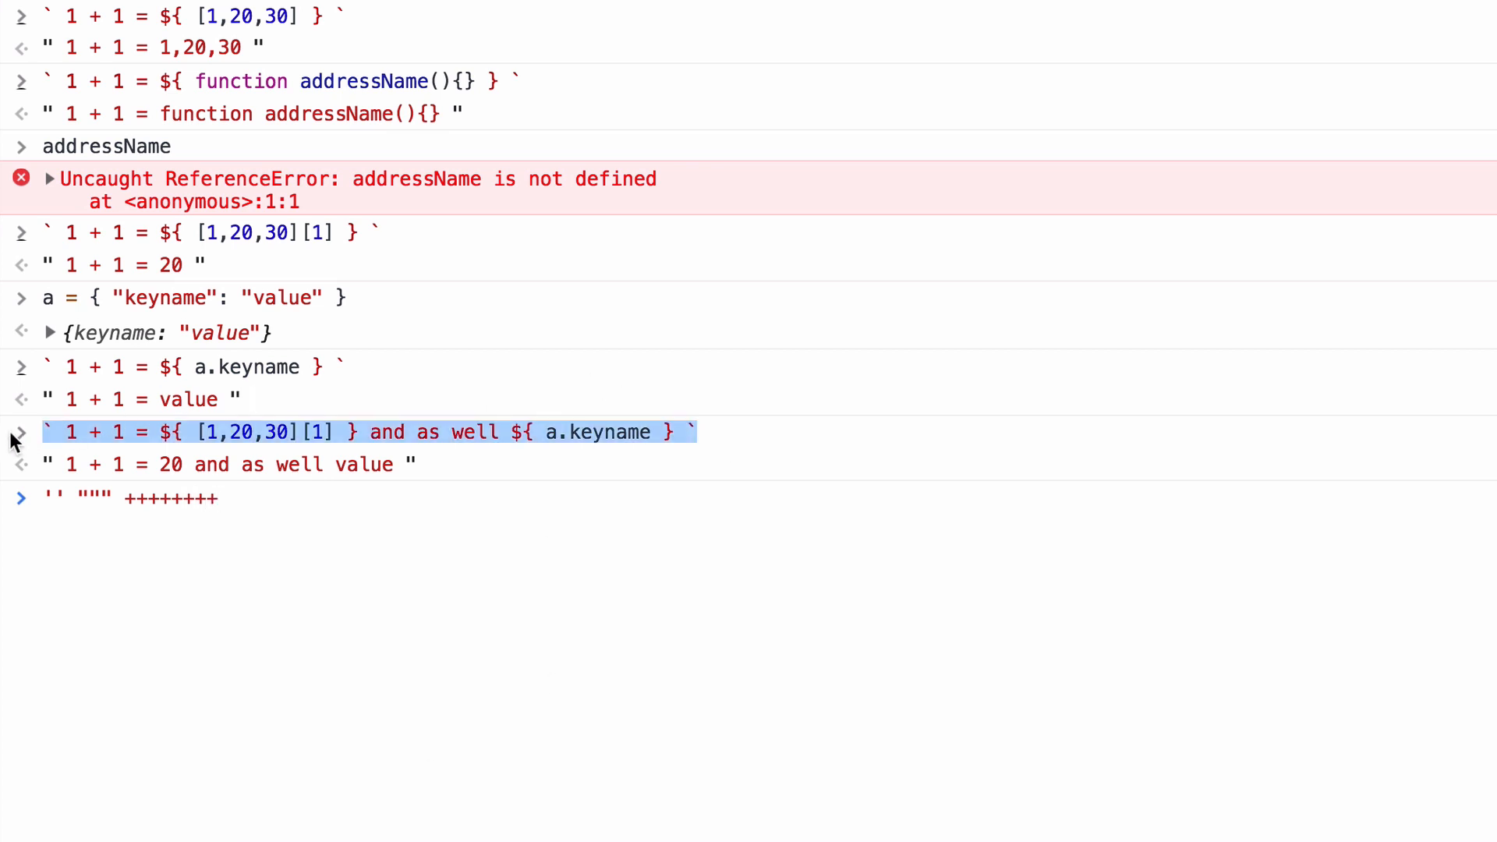
mouse_move(585, 432)
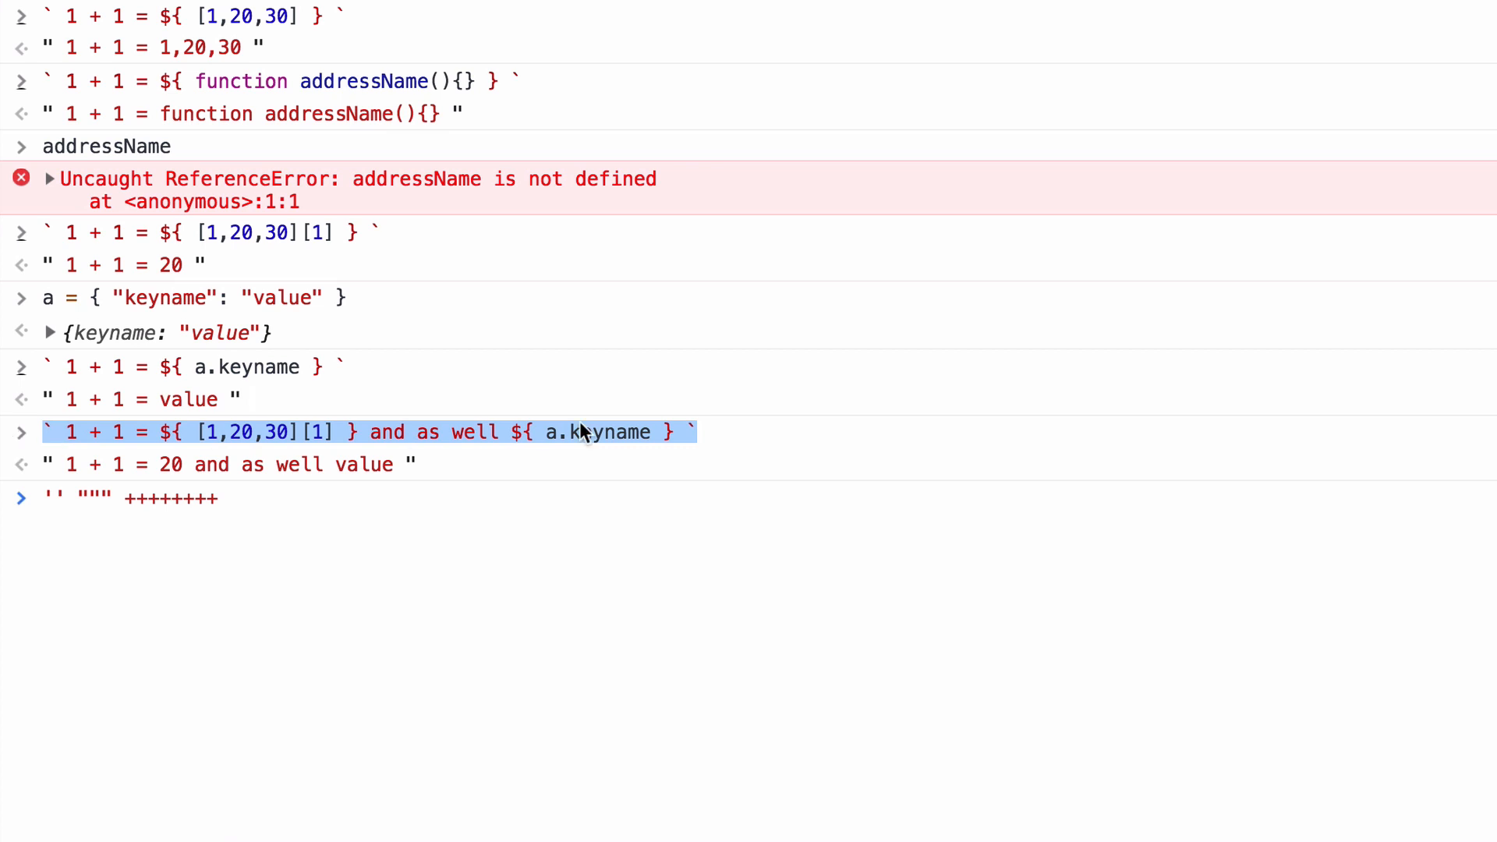